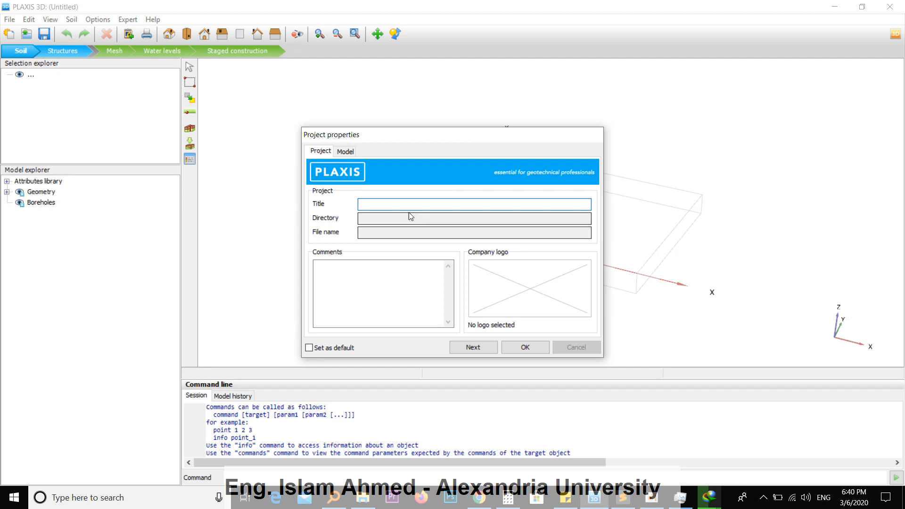
mouse_move(407, 207)
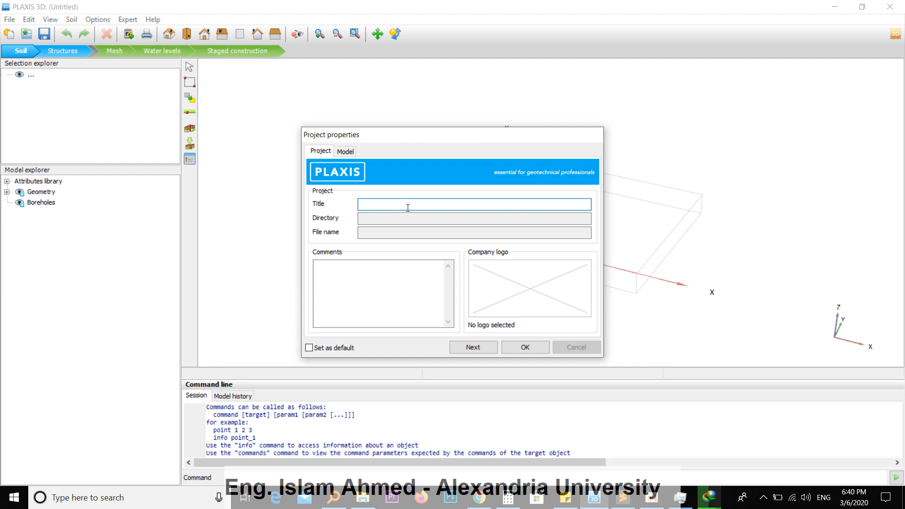
Title the project Precipitation, use m/kN/day units and a 12 by 5 m contour.
type("Precipic")
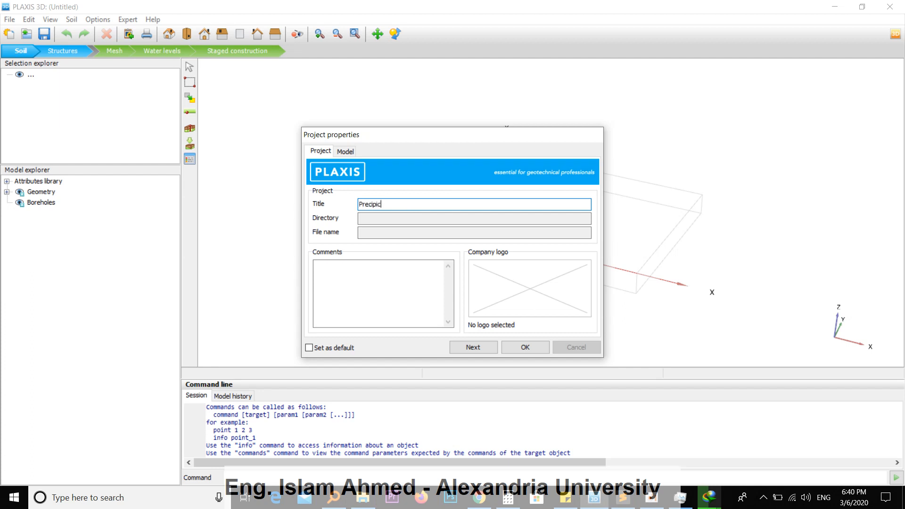
type("tation")
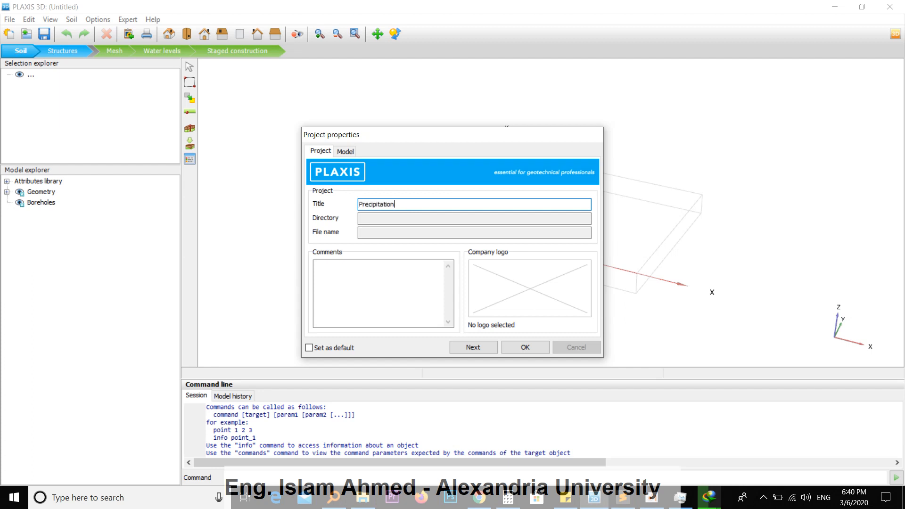
left_click(345, 151)
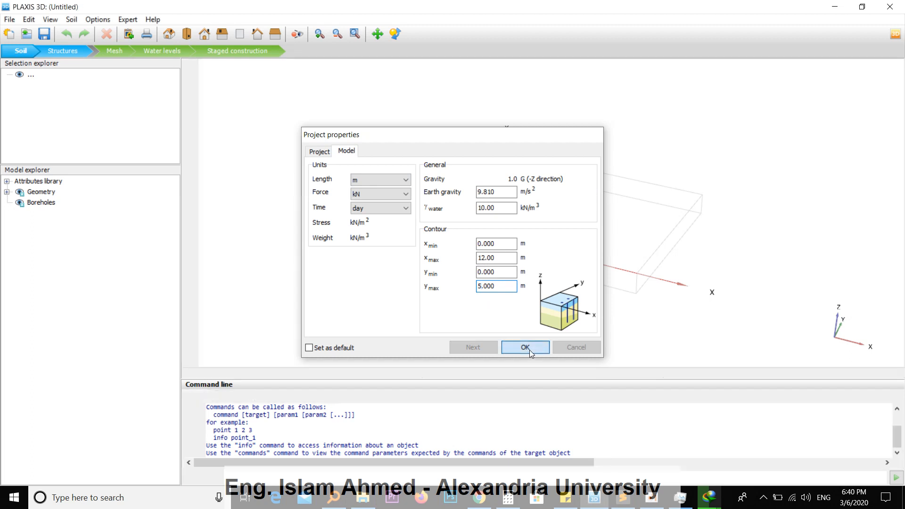
left_click(524, 347)
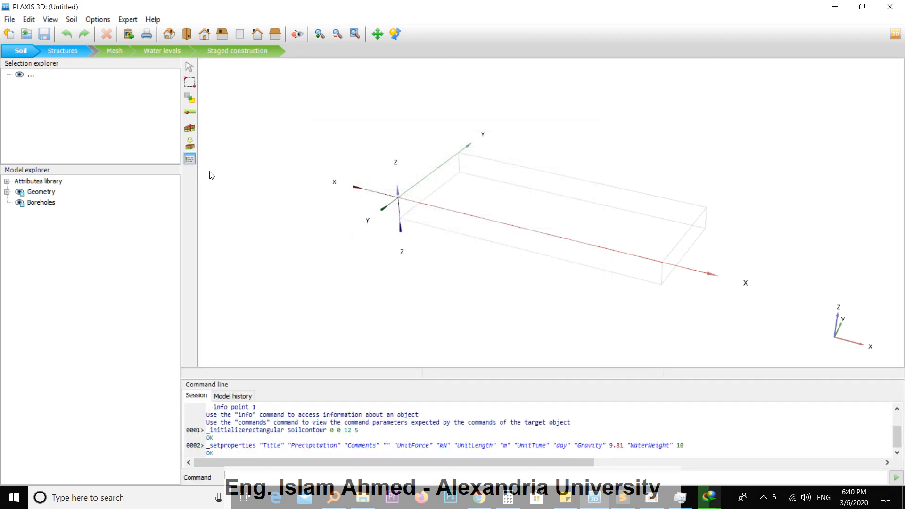
Copy Tutorial 2- Sand and Tutorial 2- Soft Clay from the global library into project materials.
left_click(190, 145)
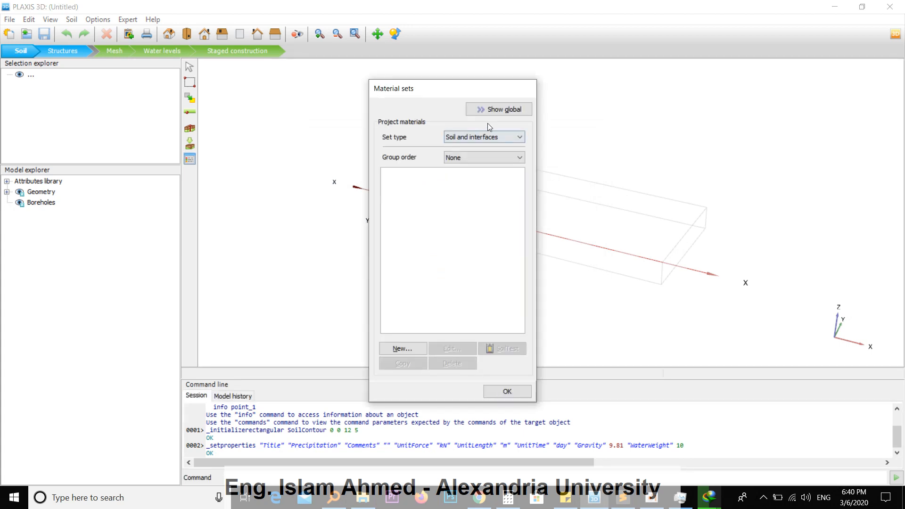
left_click(498, 110)
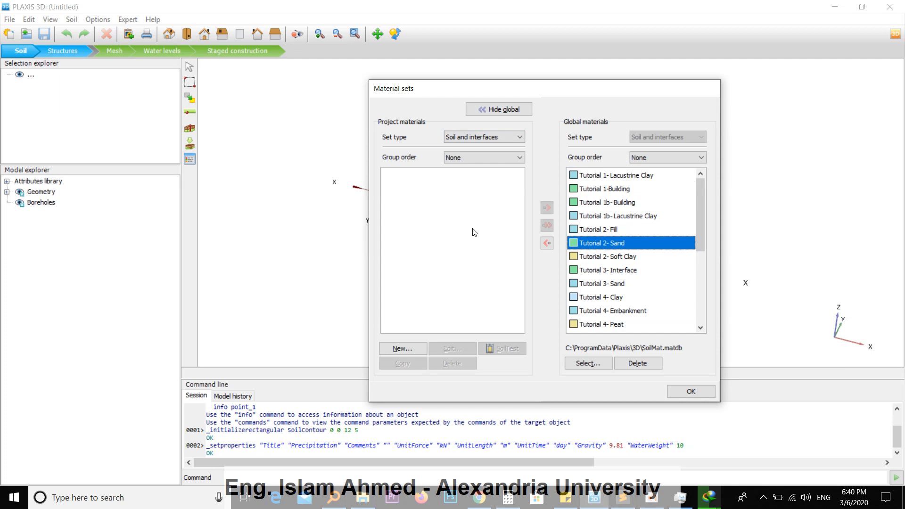
mouse_move(616, 251)
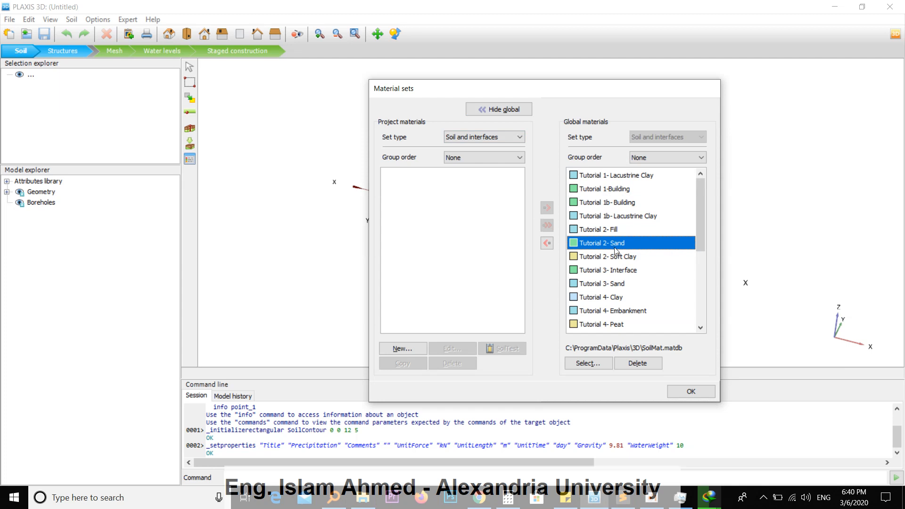
left_click(546, 242)
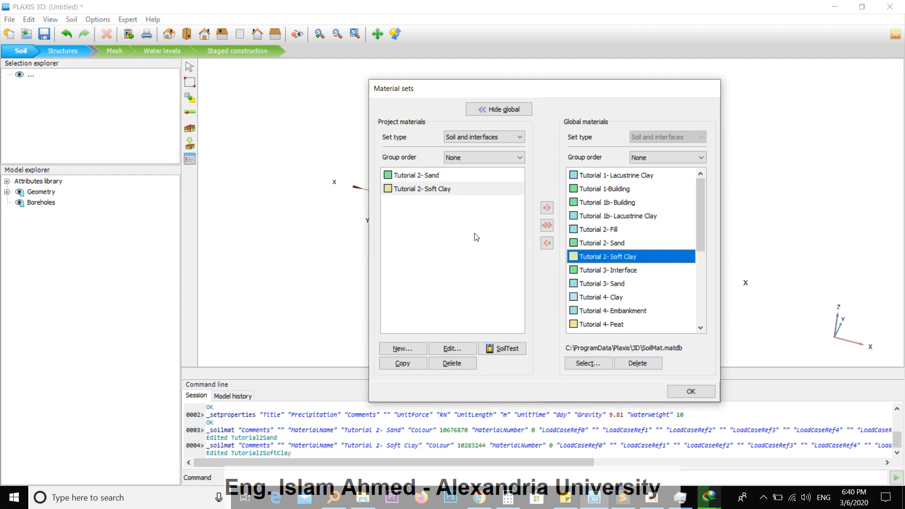
left_click(421, 176)
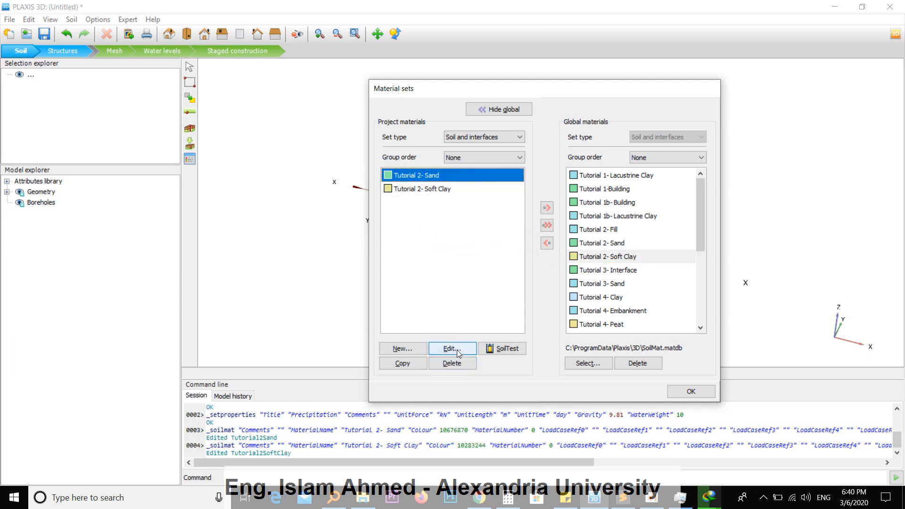
Set Tutorial 2- Sand flow type to Medium with default permeabilities of 0.1206 m/day.
left_click(451, 348)
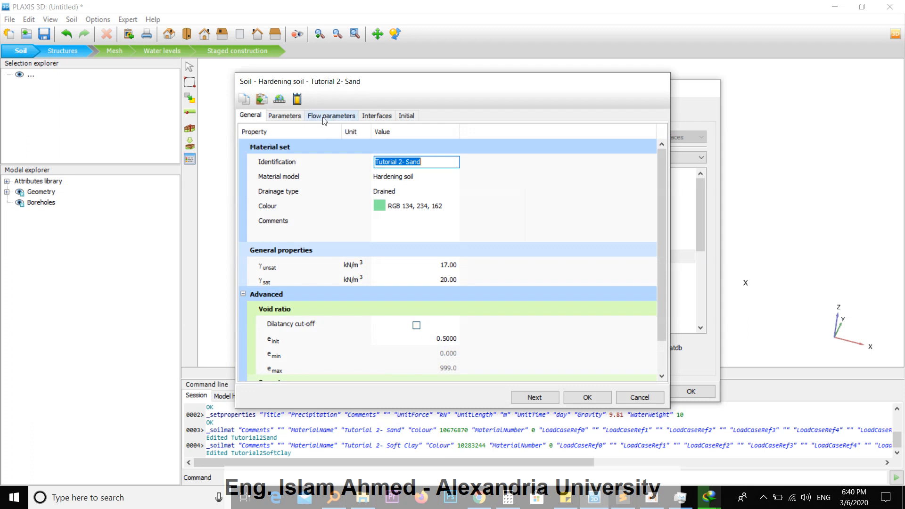
left_click(330, 115)
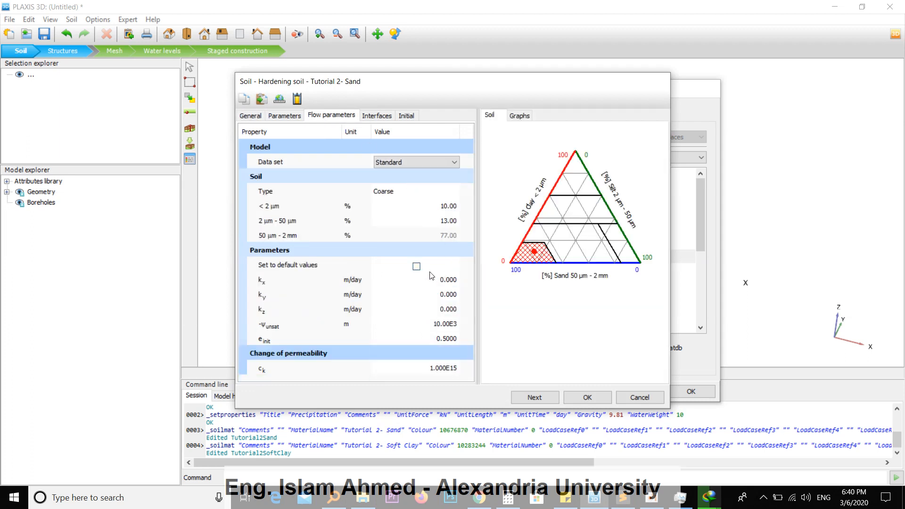
left_click(415, 265)
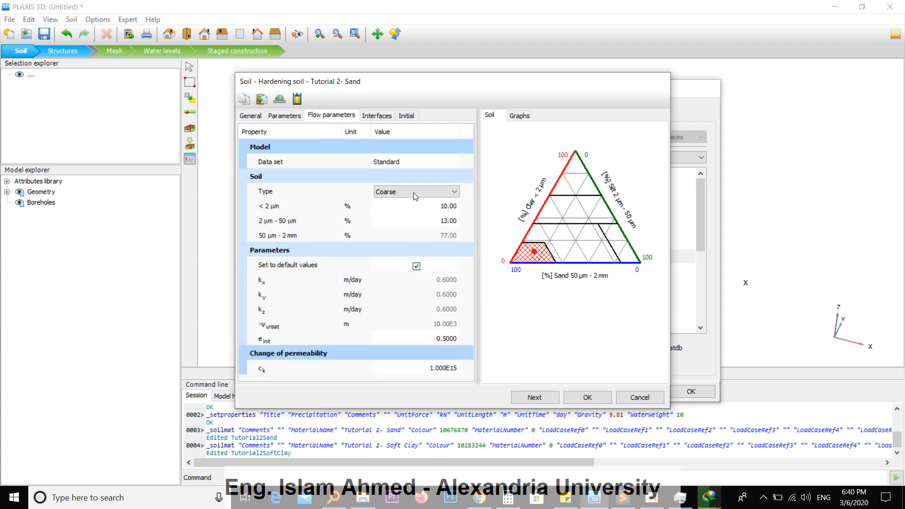
left_click(415, 191)
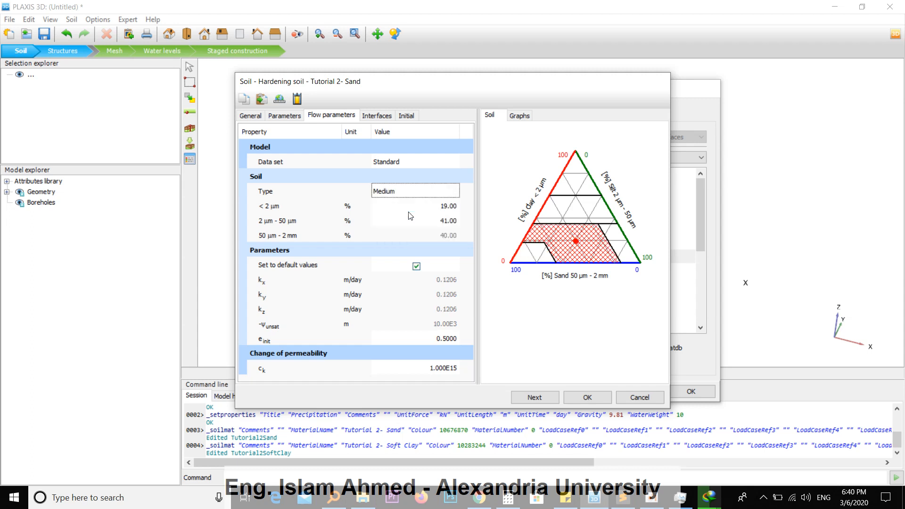
mouse_move(275, 276)
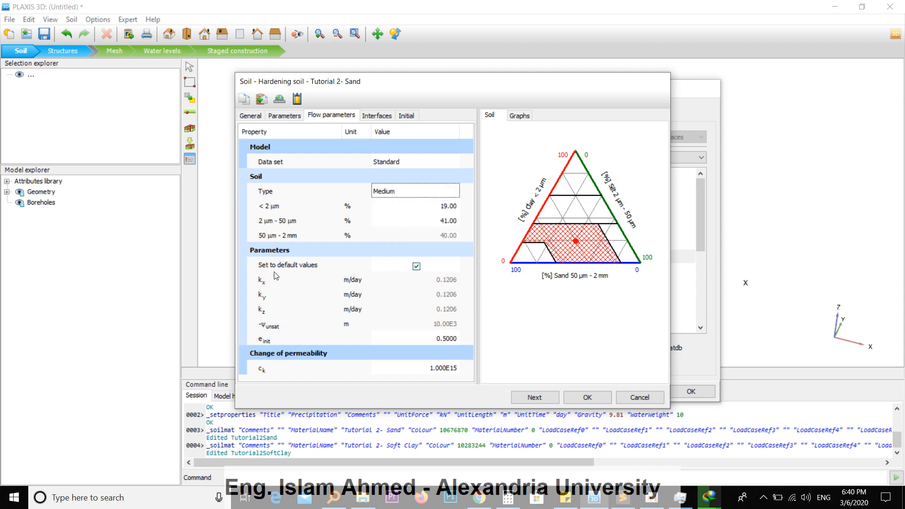
mouse_move(425, 297)
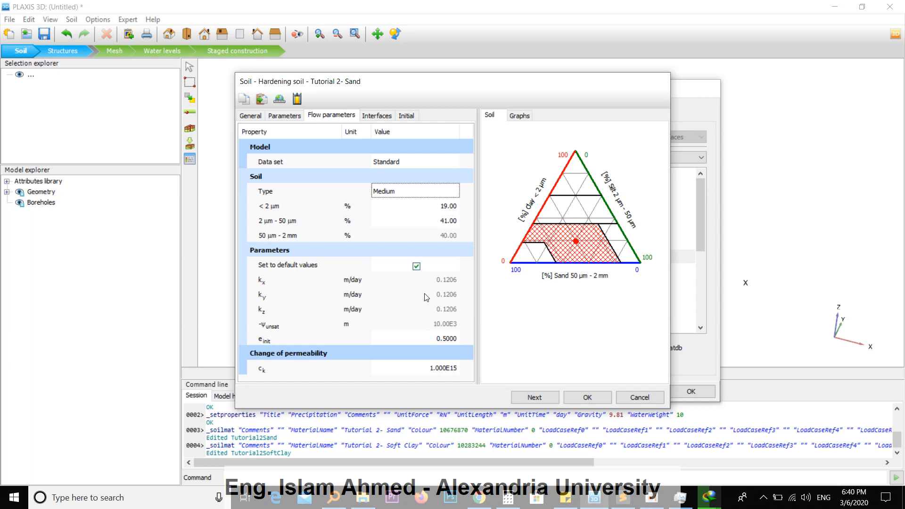
mouse_move(348, 321)
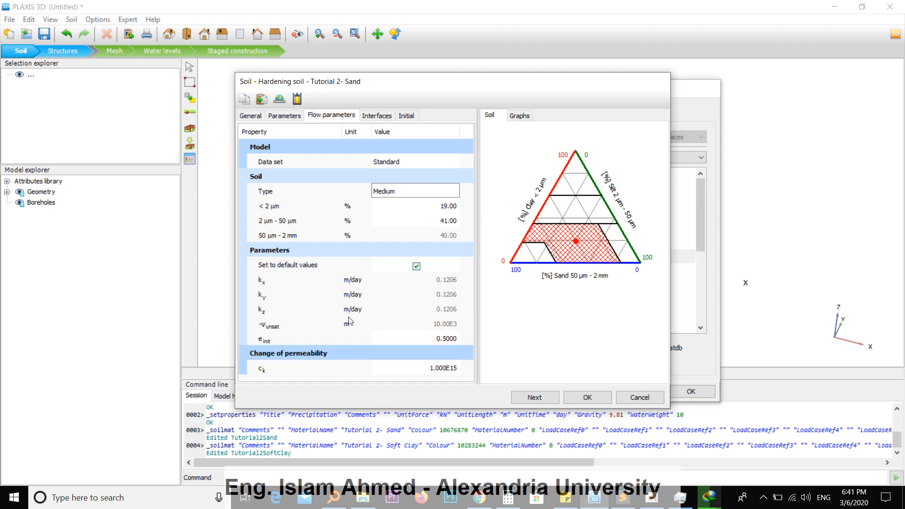
left_click(416, 266)
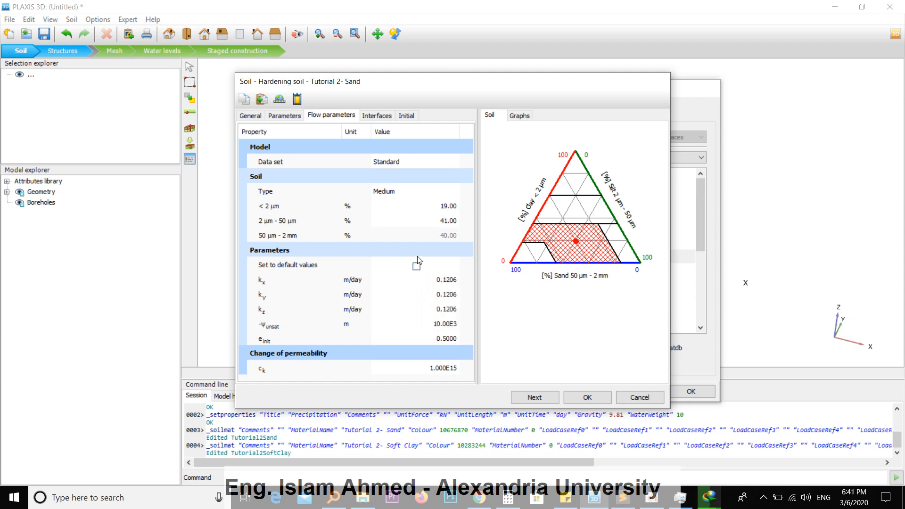
left_click(416, 265)
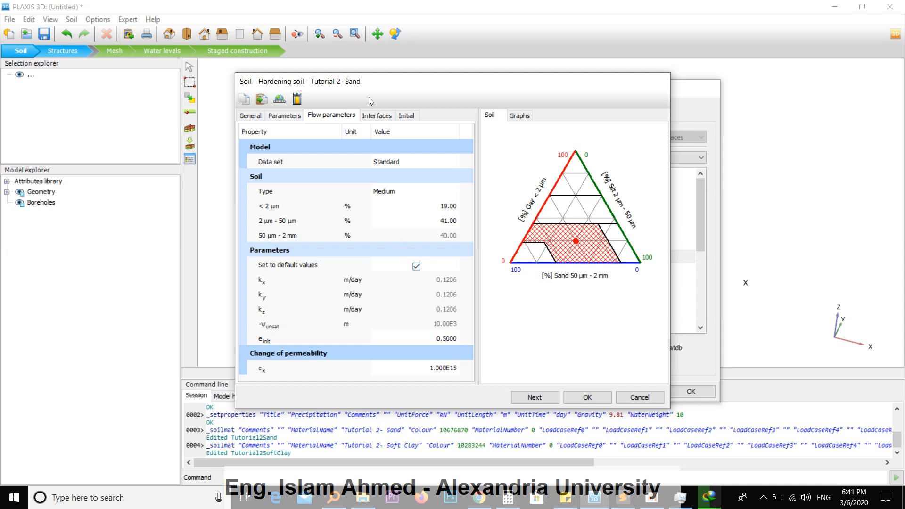
mouse_move(493, 365)
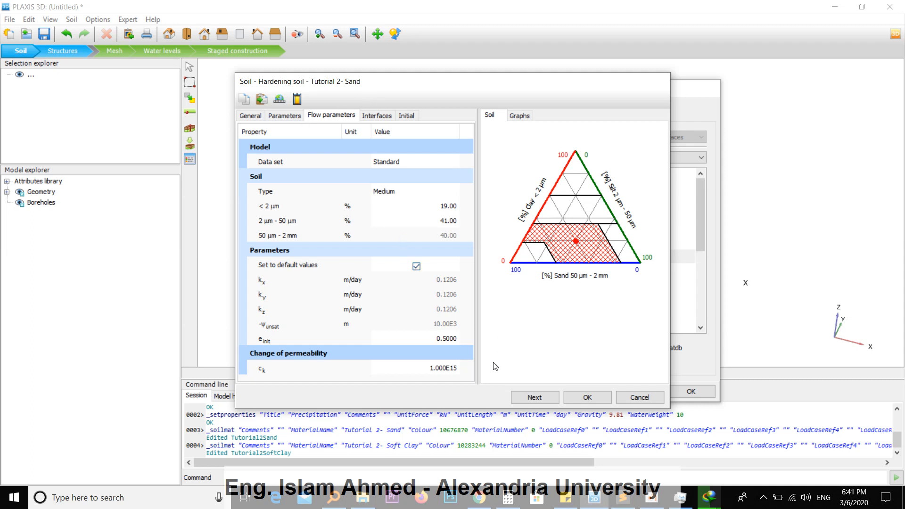
left_click(249, 115)
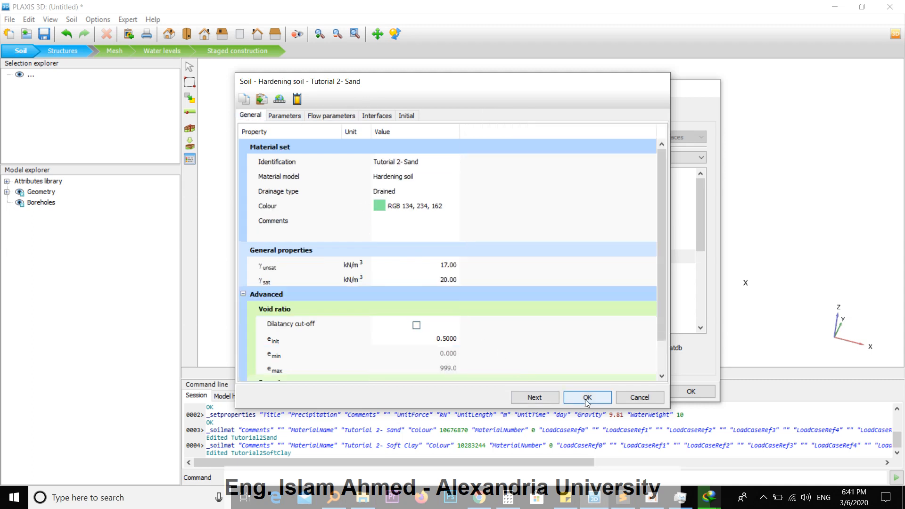
Confirm the sand and set Tutorial 2- Soft Clay flow type to Very fine.
left_click(586, 397)
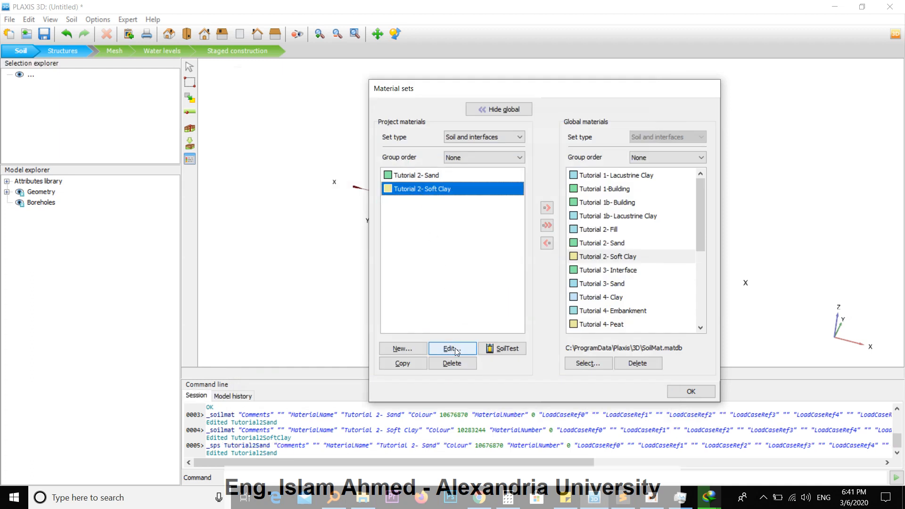
left_click(451, 348)
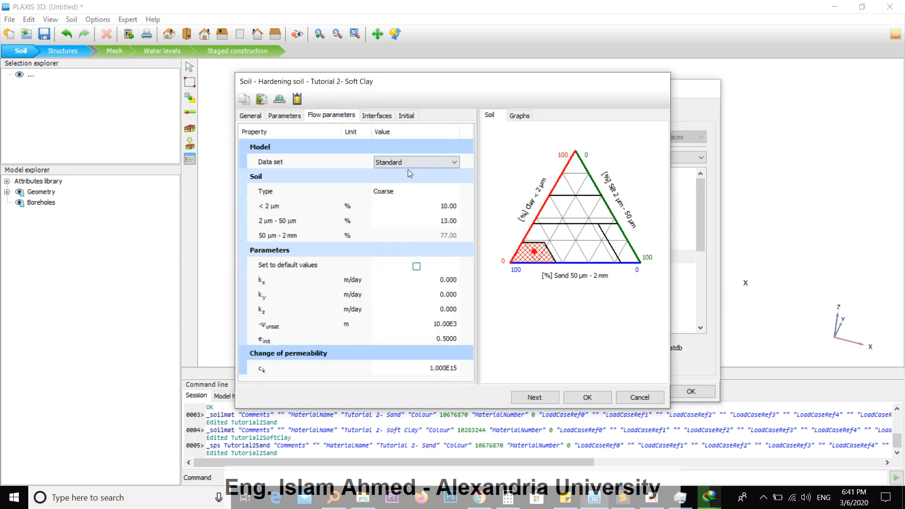
left_click(415, 192)
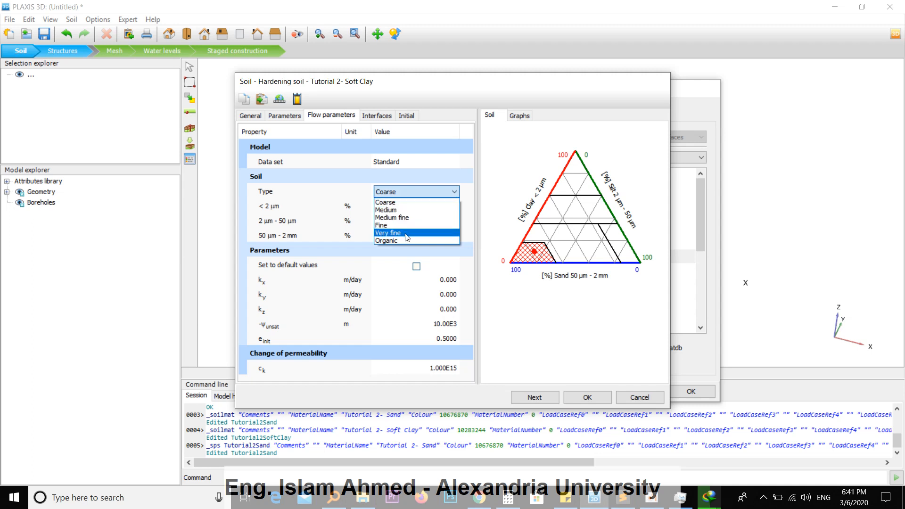
left_click(387, 233)
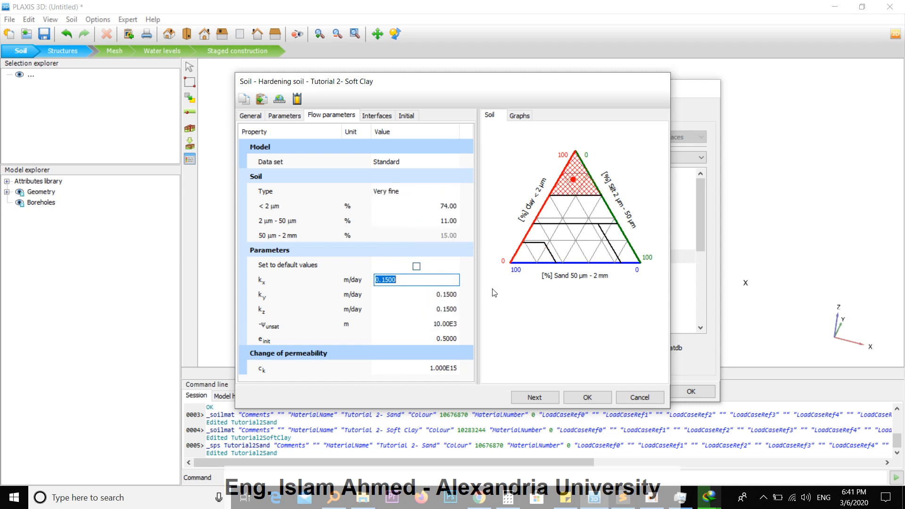
Give the soft clay 0.05 m/day permeability in all directions and close the material sets.
left_click(415, 294)
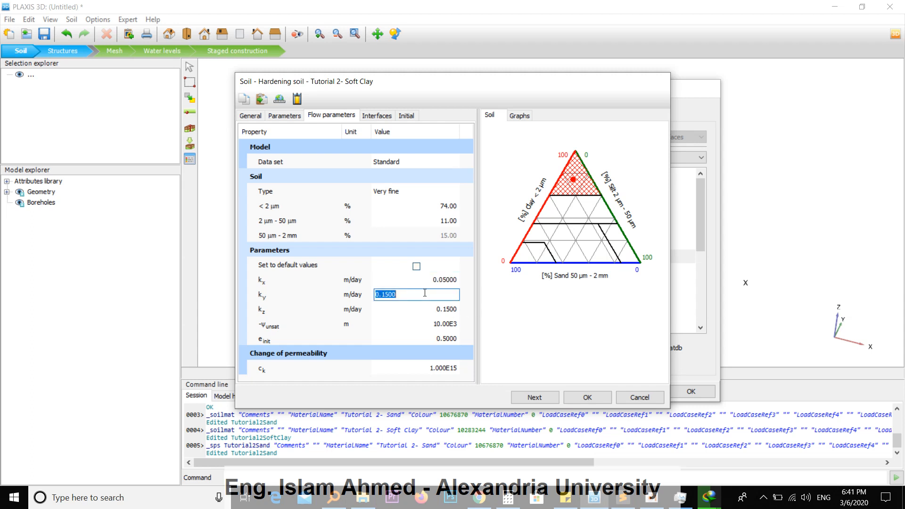
type("0.05")
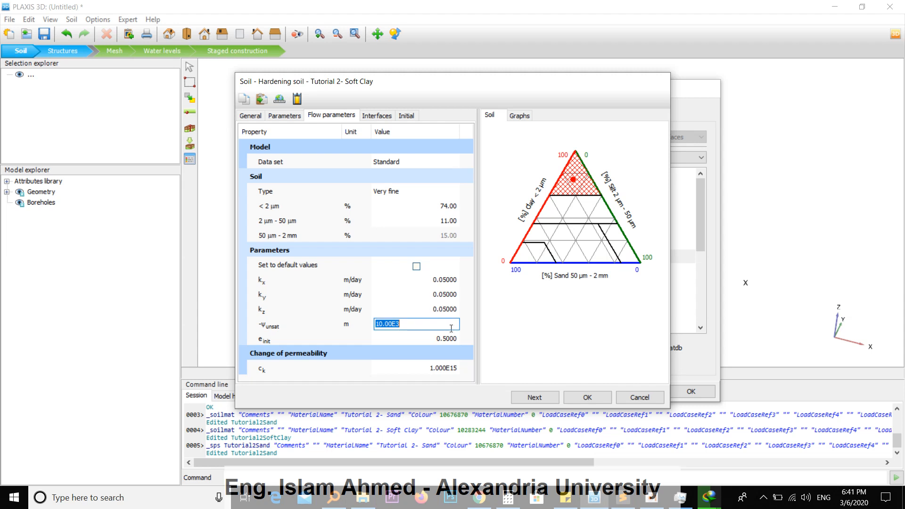
left_click(587, 397)
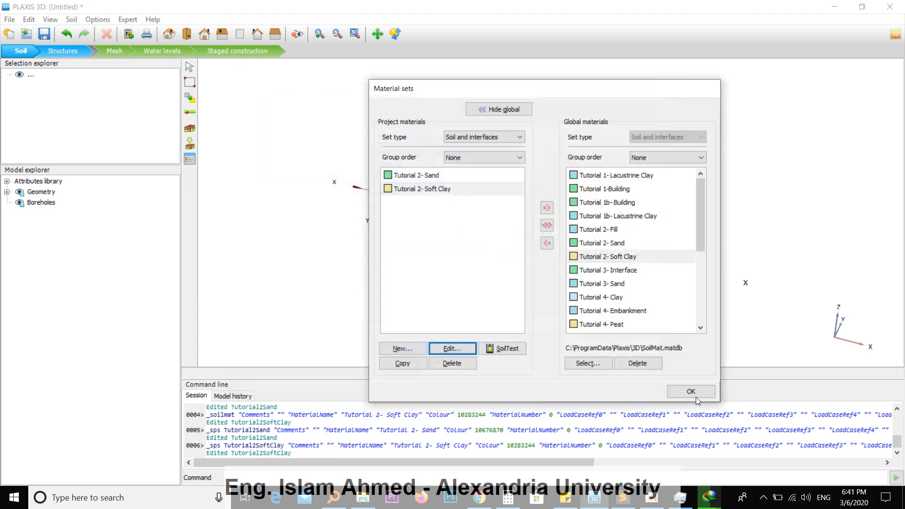
left_click(690, 391)
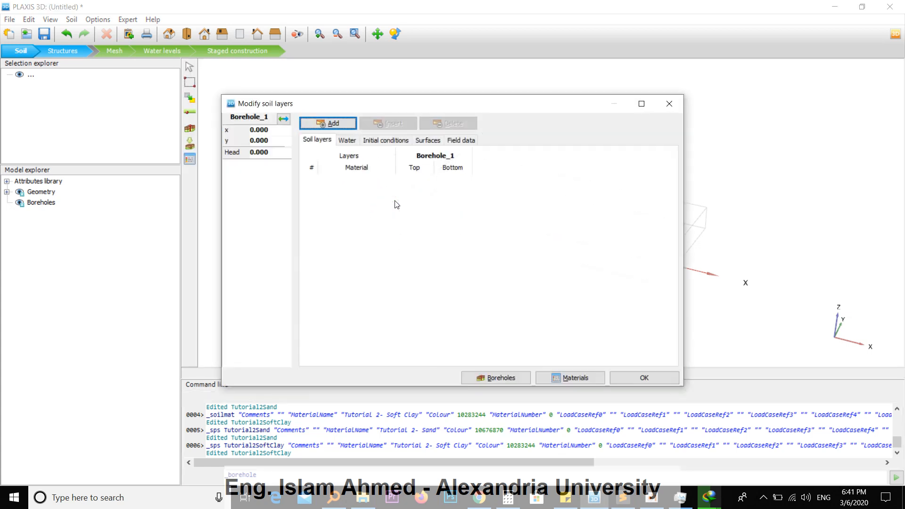
Make Borehole_1 Soft Clay from 0 to -2 m over Sand to -10 m, head at -1 m.
left_click(327, 123)
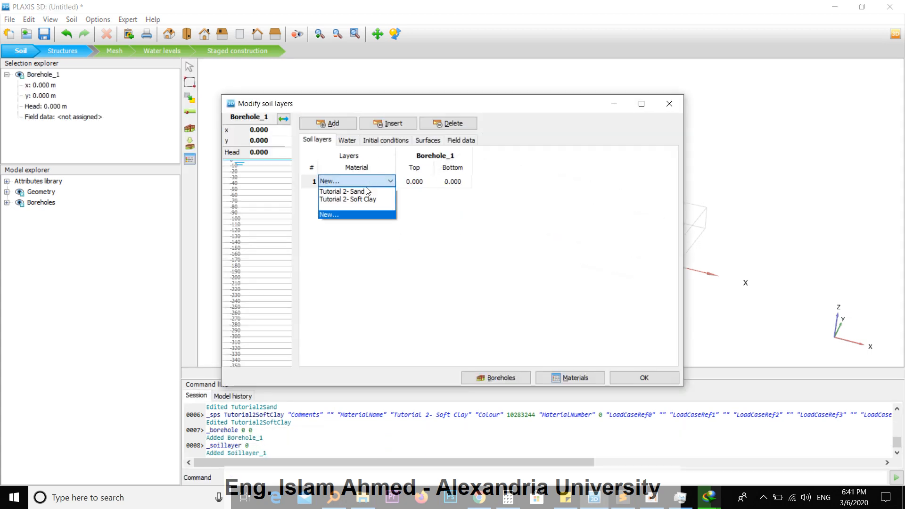
left_click(348, 199)
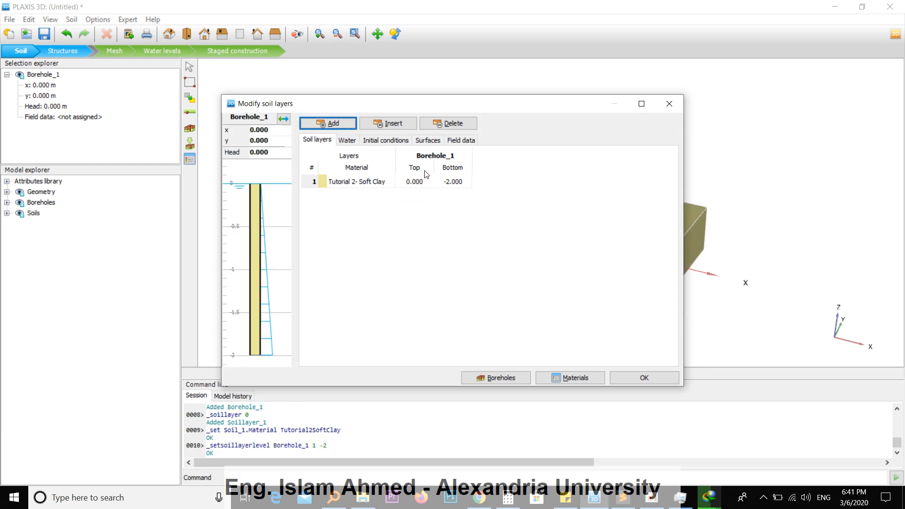
left_click(327, 122)
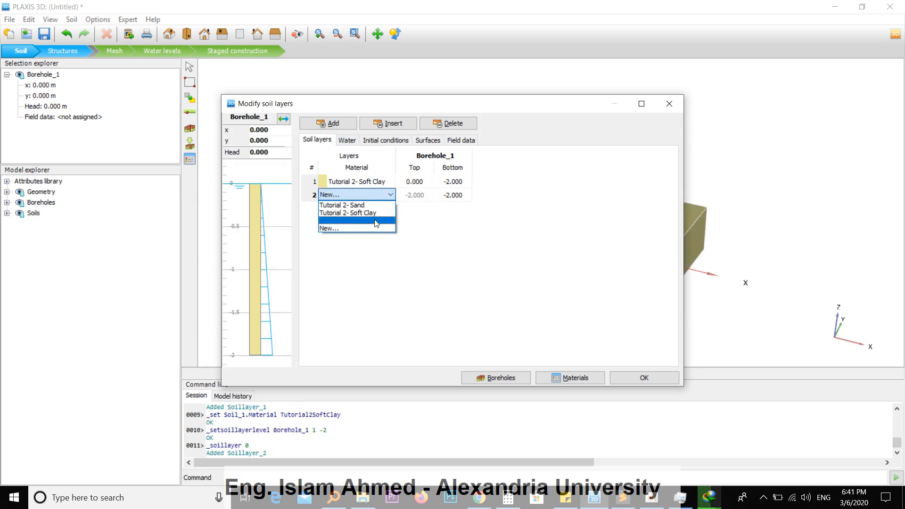
left_click(342, 204)
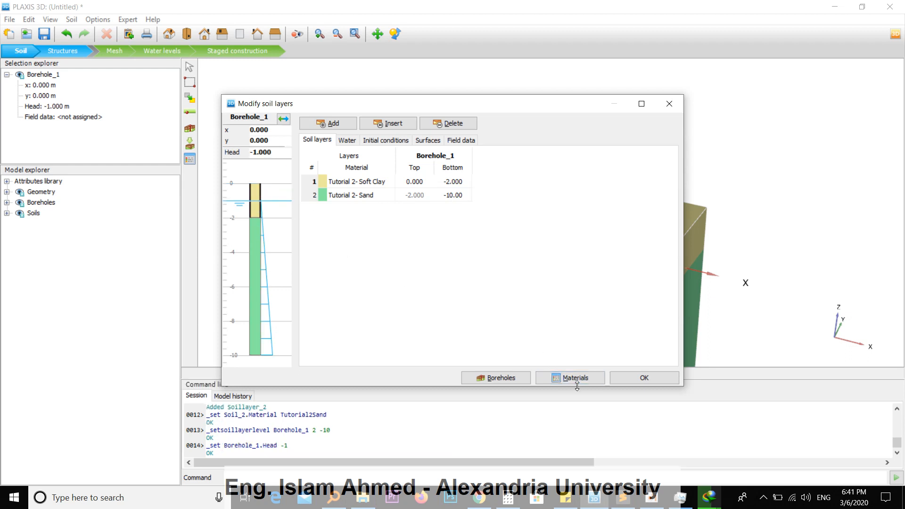
left_click(643, 377)
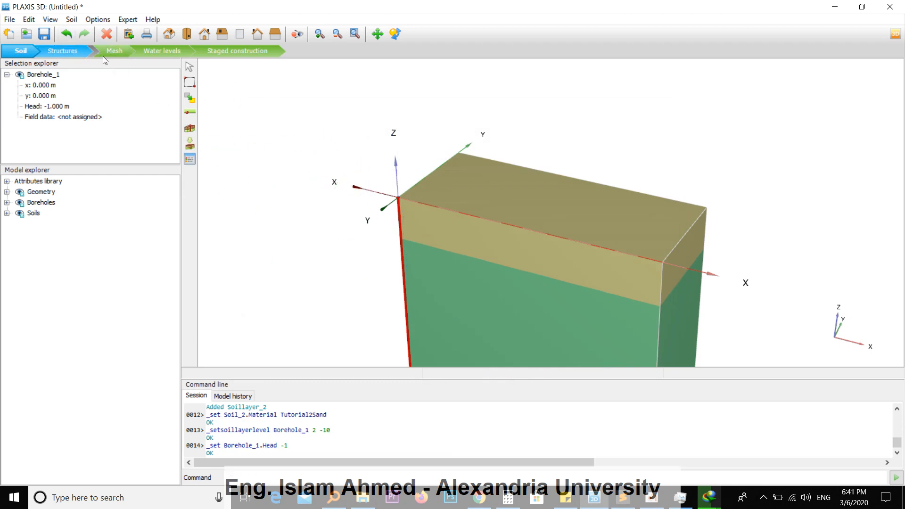
Generate a medium-distribution mesh (5806 elements, 9139 nodes) and move to staged construction.
left_click(62, 51)
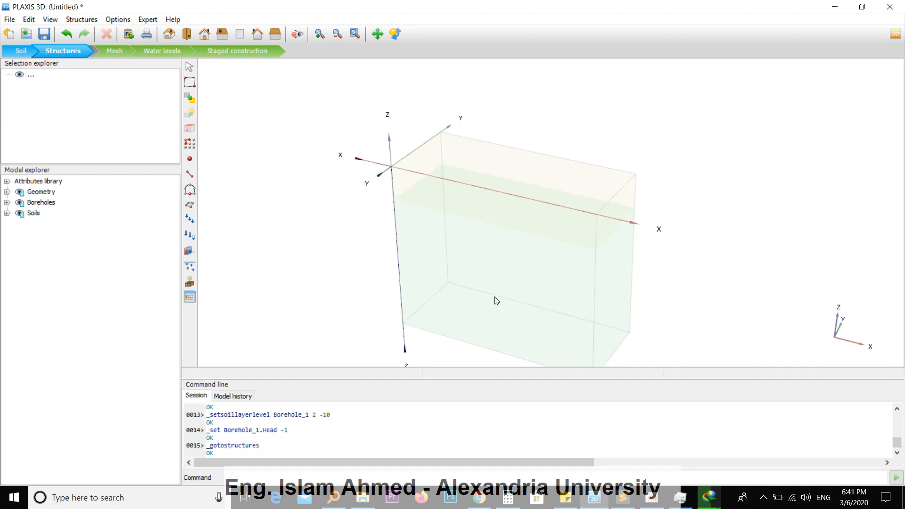
mouse_move(115, 68)
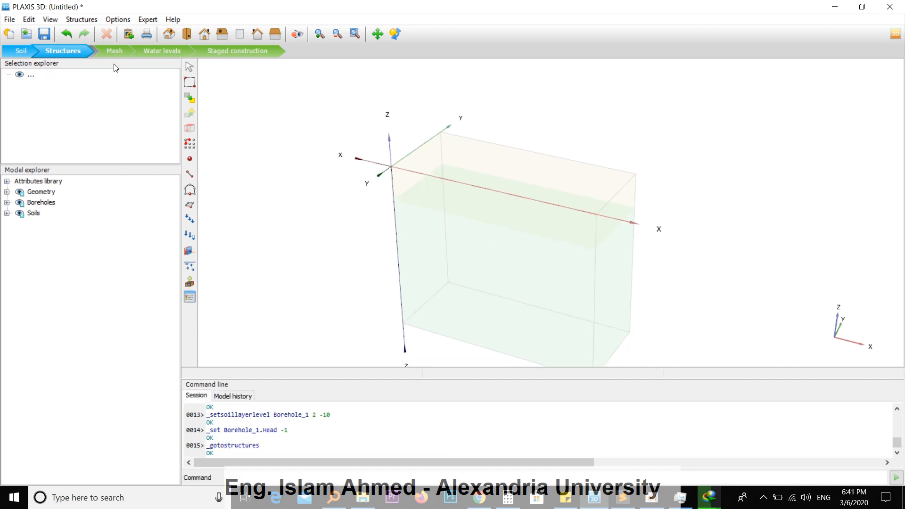
left_click(114, 51)
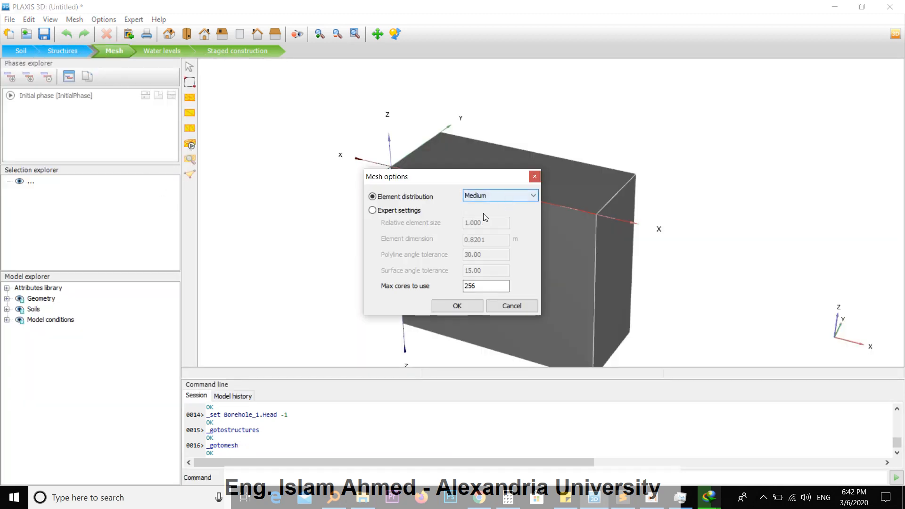
left_click(456, 305)
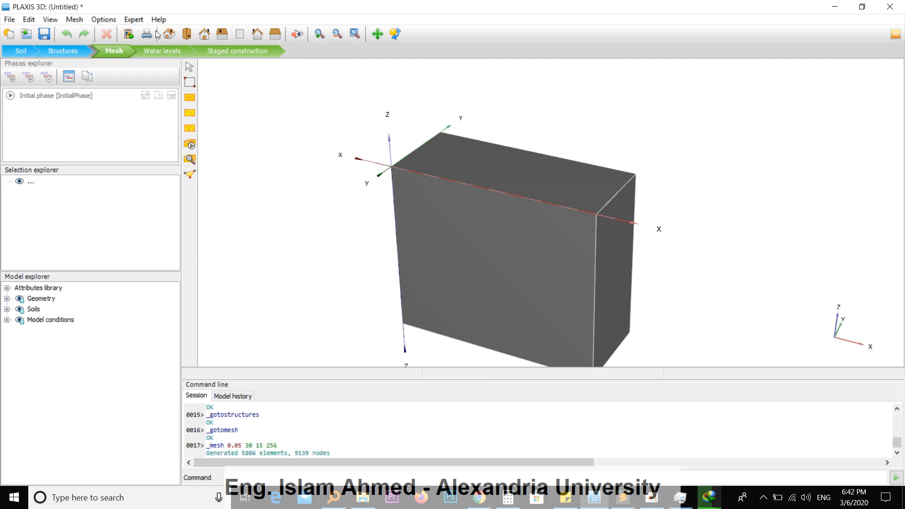
left_click(236, 51)
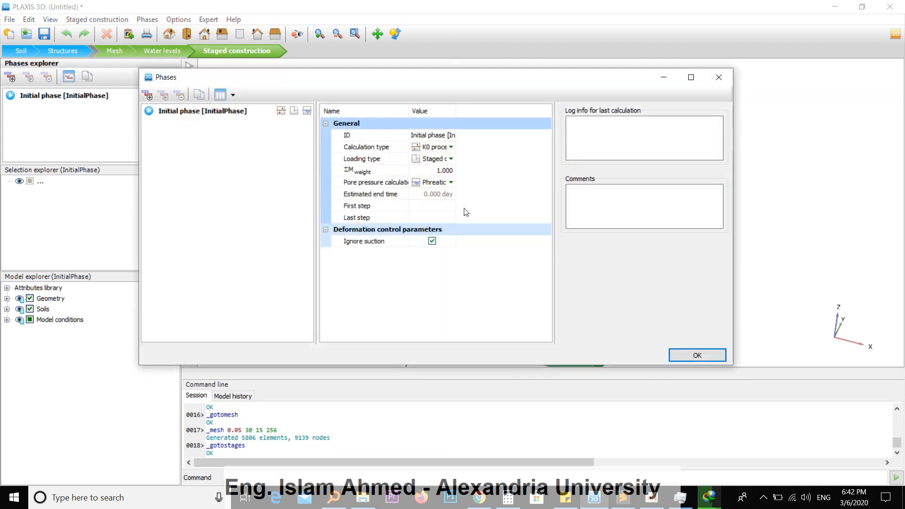
Set the Initial phase calculation type to Groundwater flow only.
left_click(430, 147)
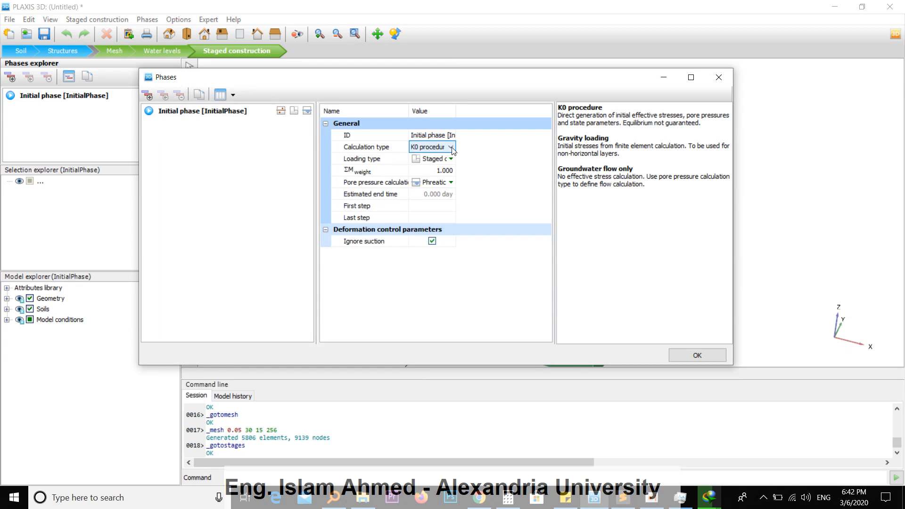
left_click(452, 147)
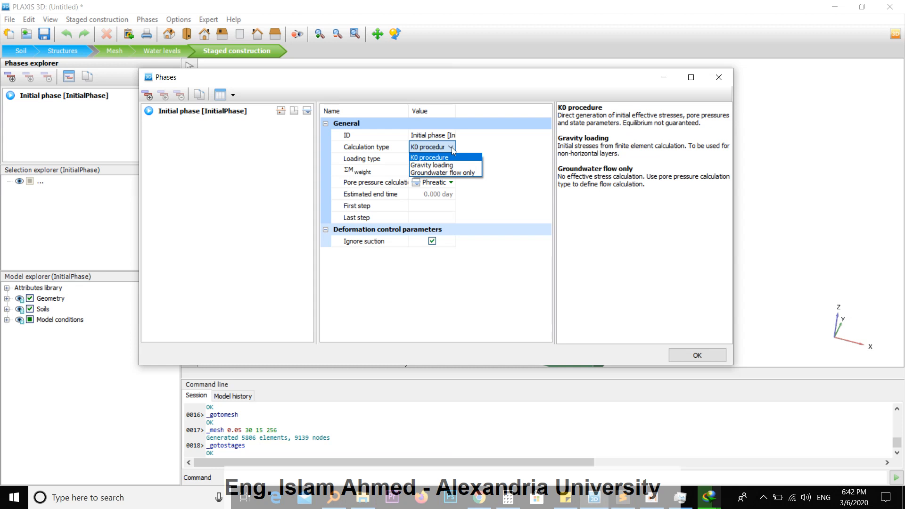
mouse_move(454, 163)
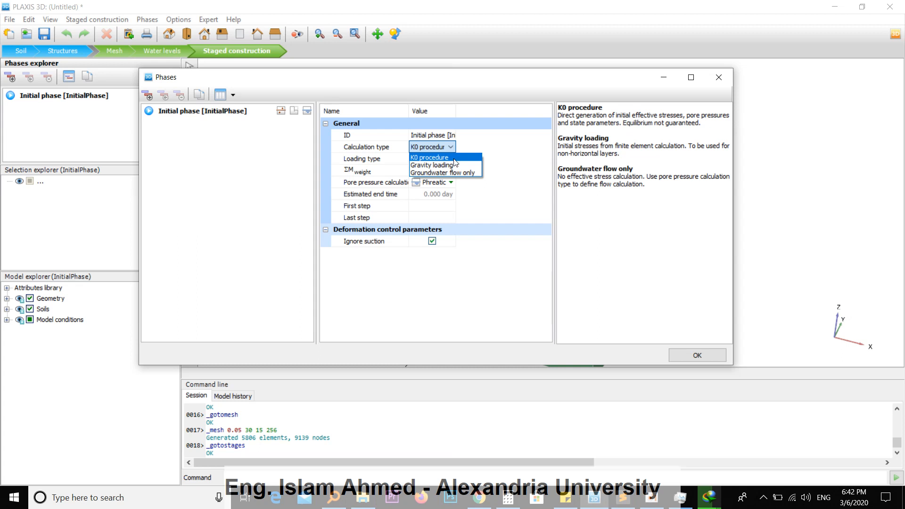
left_click(443, 172)
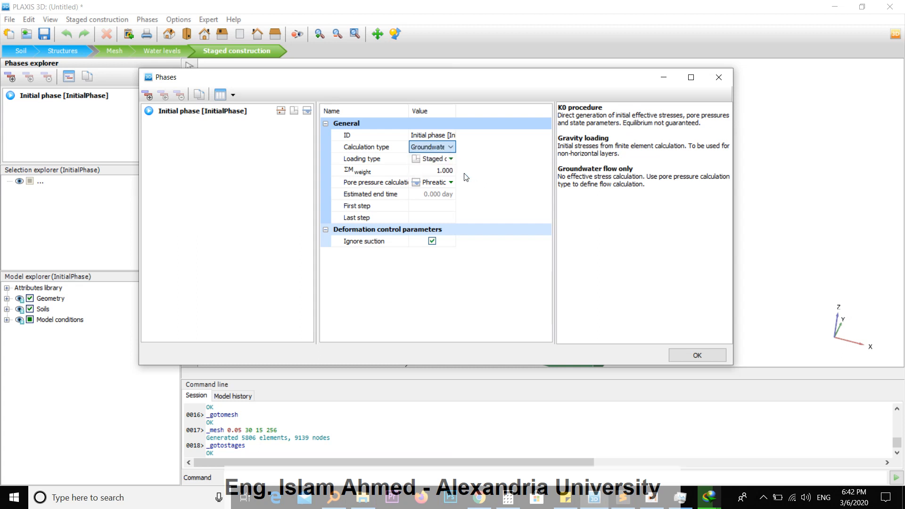
left_click(430, 146)
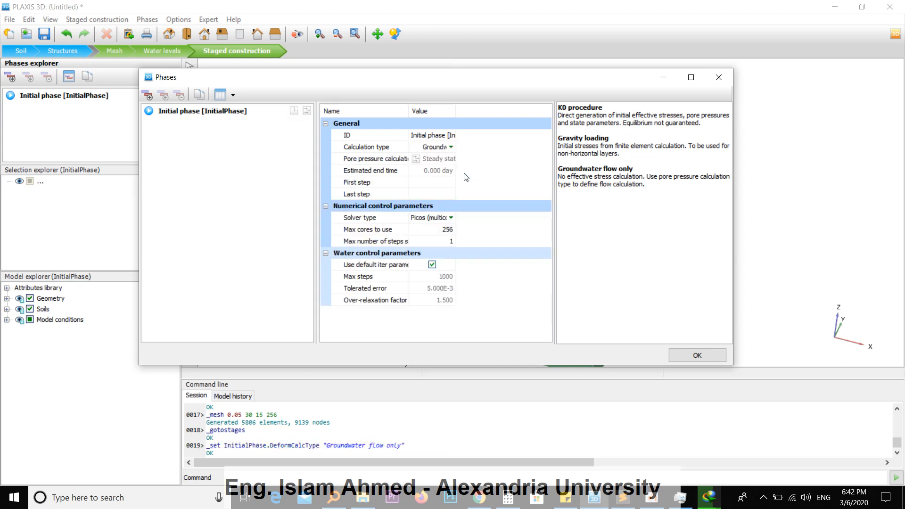
mouse_move(130, 131)
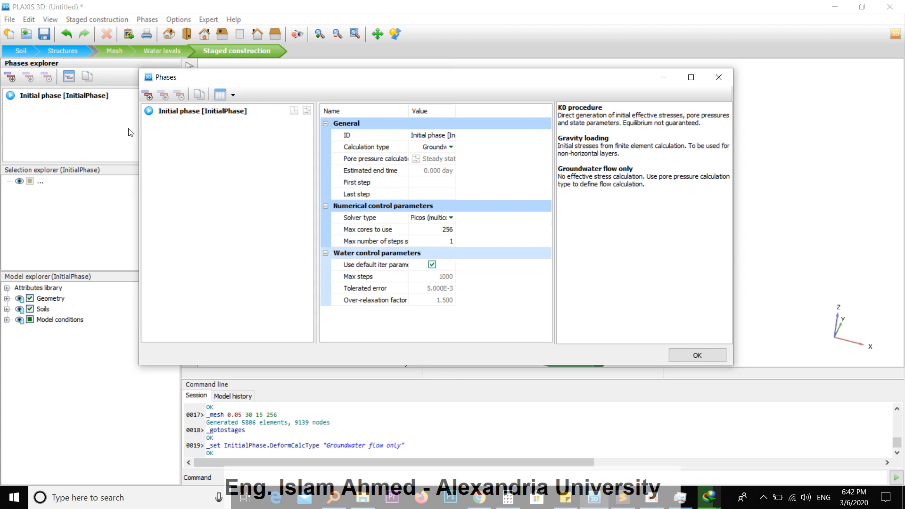
Add Phase_1 with transient groundwater flow, a 15-day interval and maximum stored steps, then confirm.
left_click(147, 94)
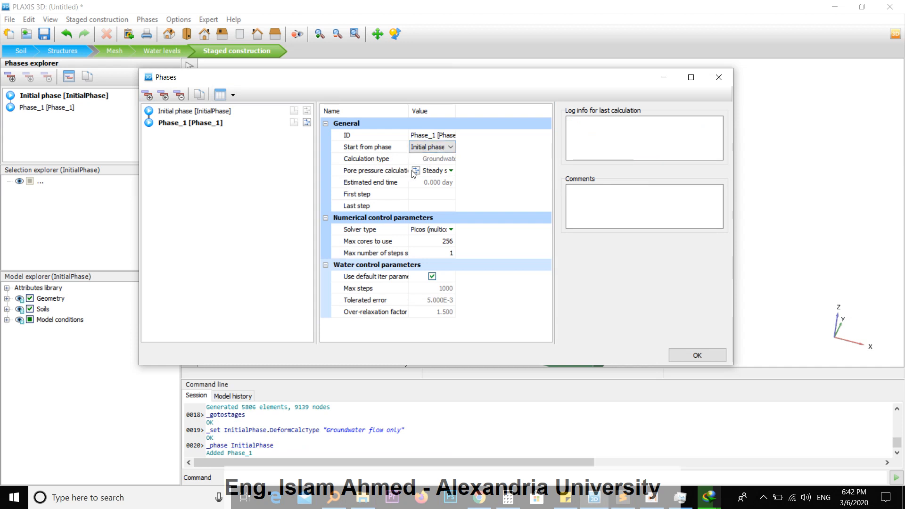
left_click(452, 171)
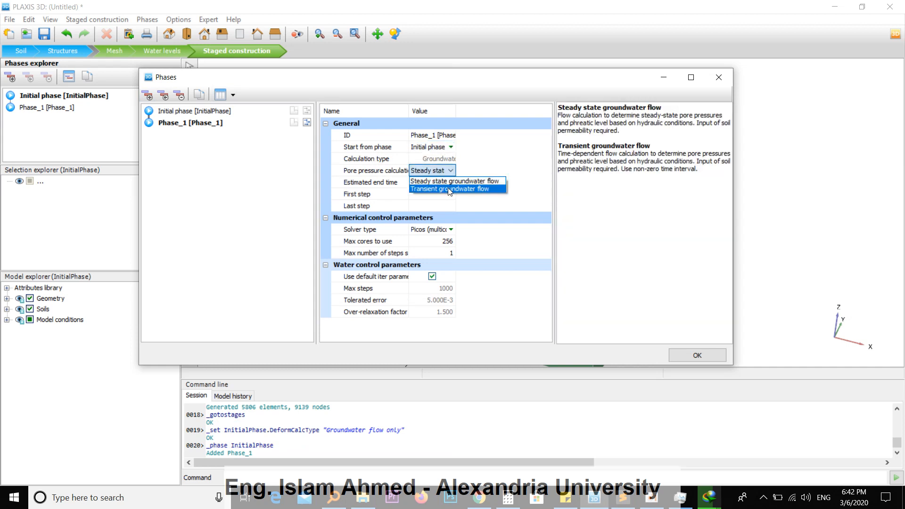
left_click(450, 188)
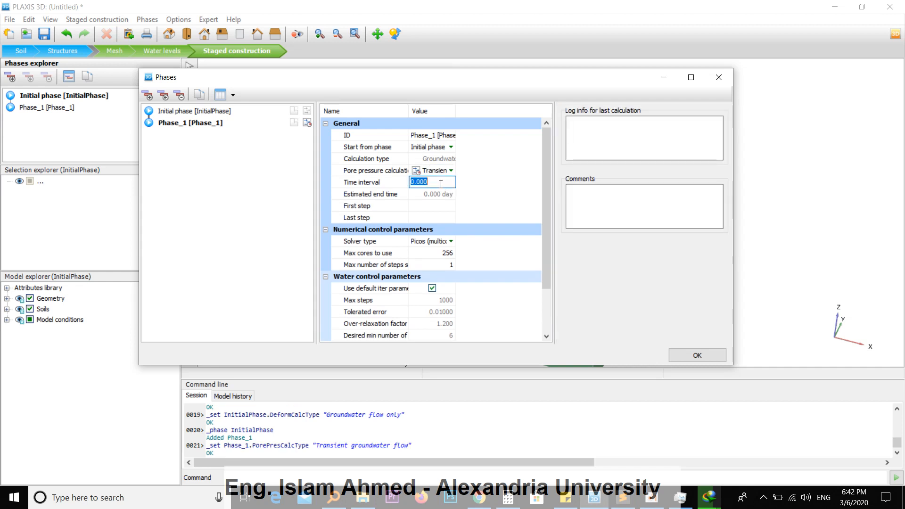
type("15")
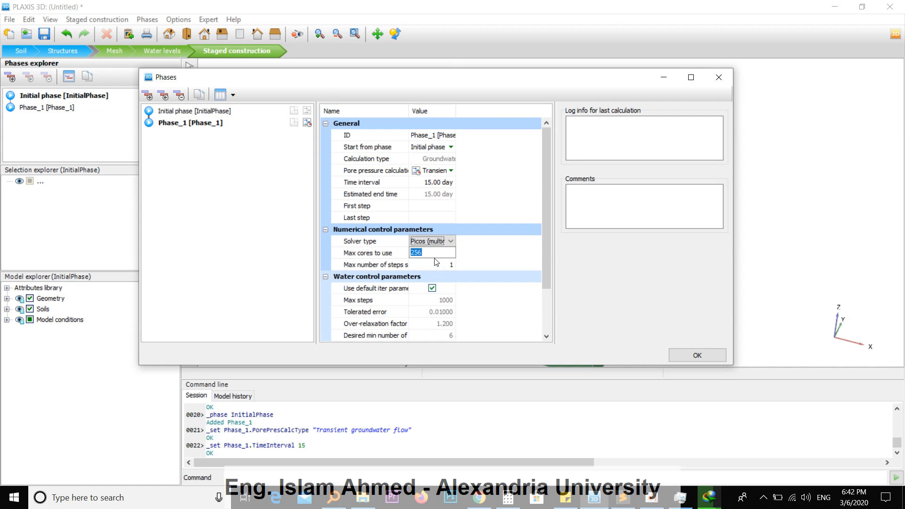
left_click(432, 264)
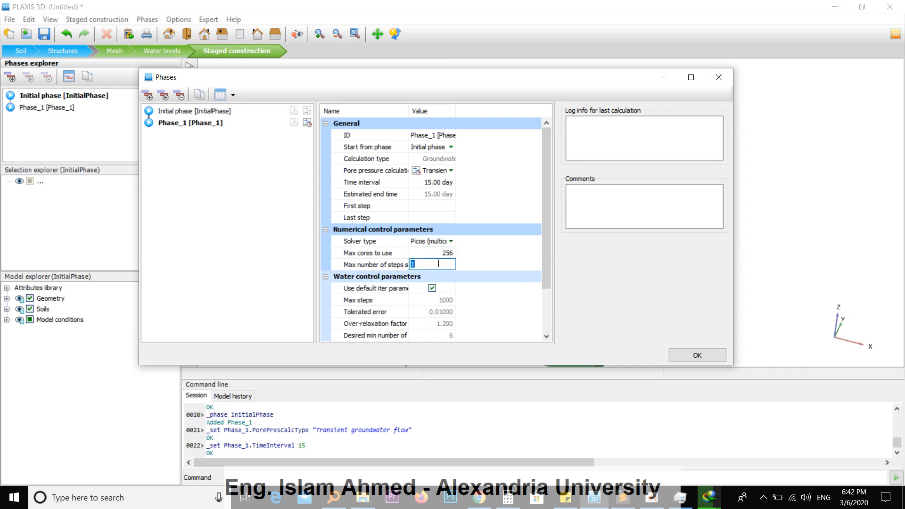
type("100")
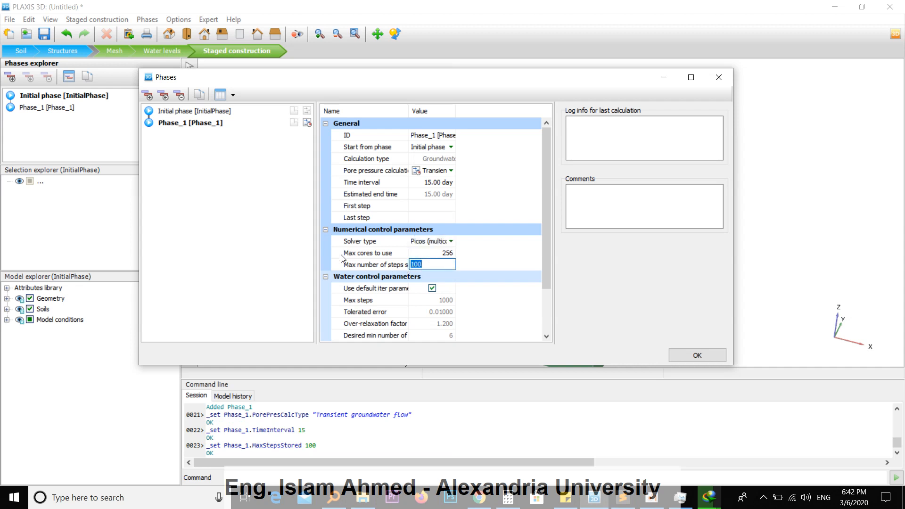
mouse_move(459, 265)
type("250")
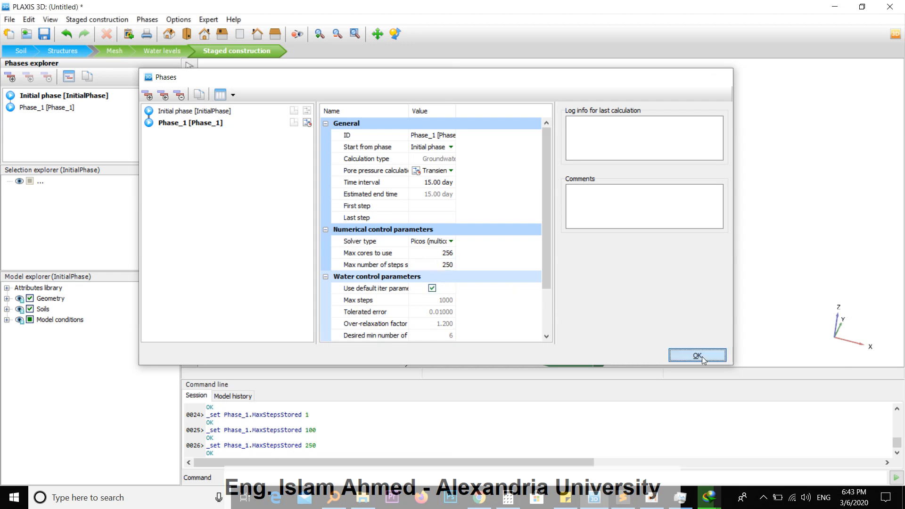
left_click(697, 355)
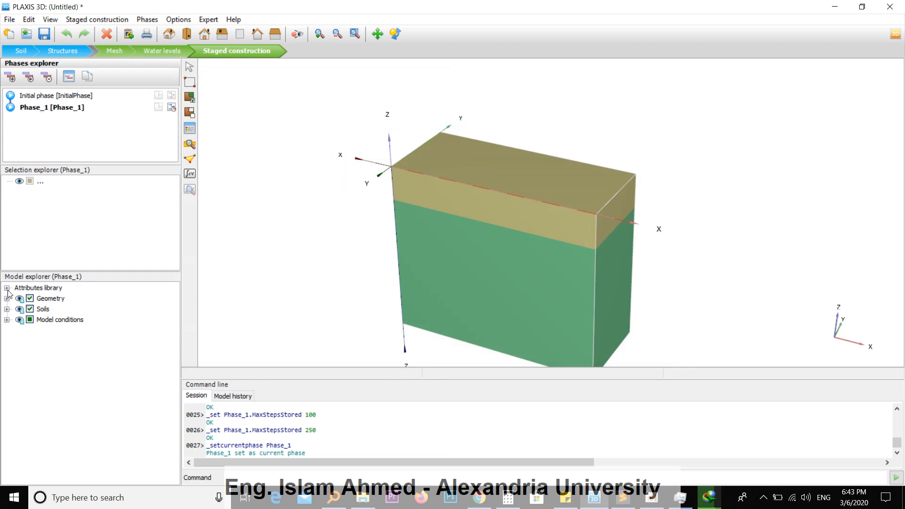
Open the Flow functions editor from the Attributes library.
left_click(6, 288)
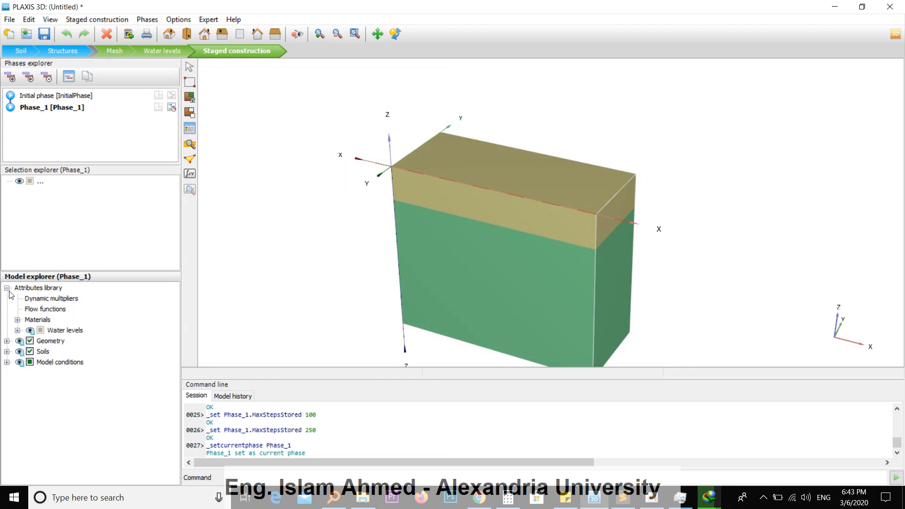
right_click(44, 309)
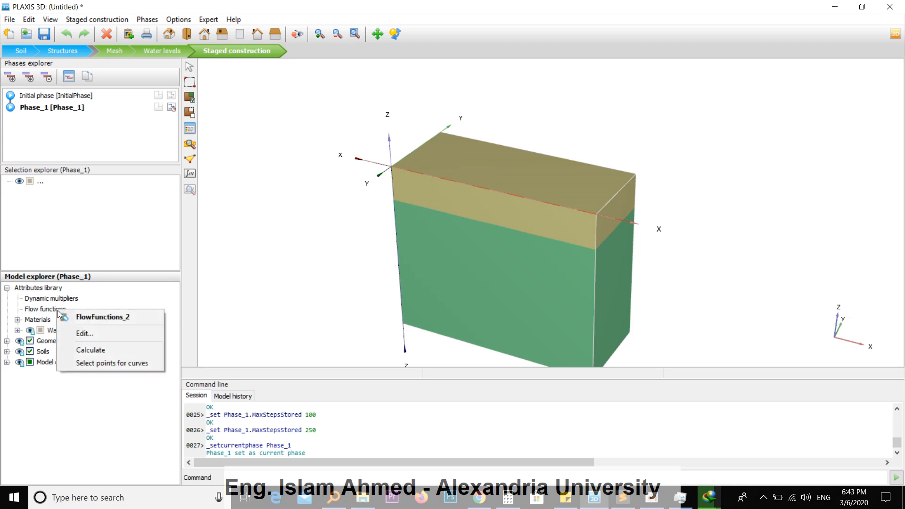
mouse_move(84, 333)
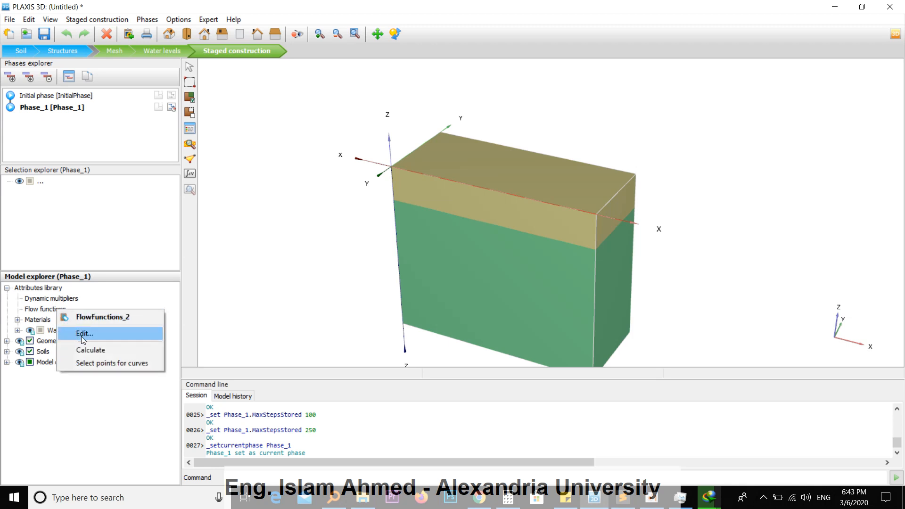
left_click(84, 334)
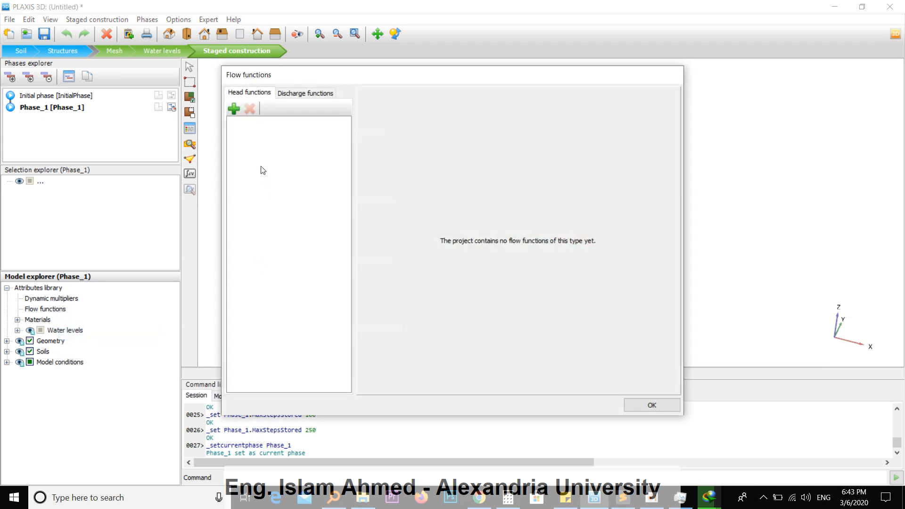
mouse_move(282, 359)
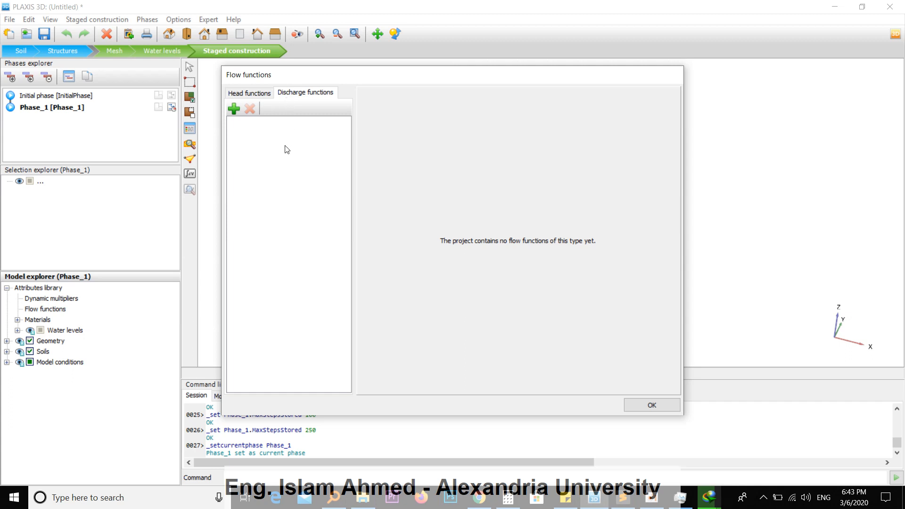
Add DischargeFunction_1 with a Table signal loaded from the data file.
left_click(234, 109)
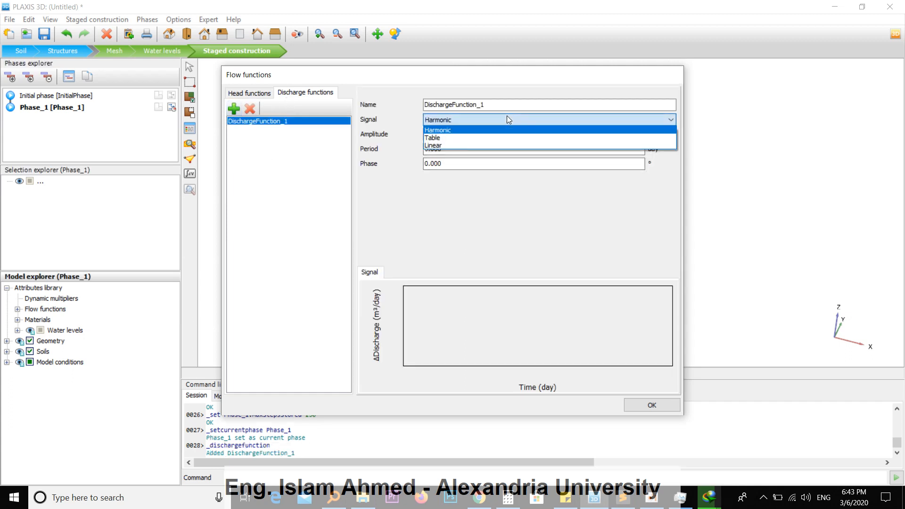
mouse_move(487, 138)
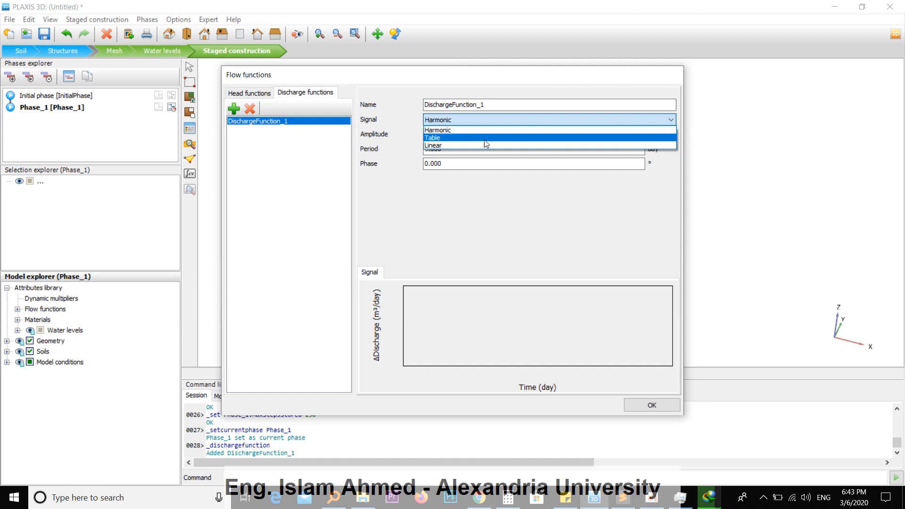
left_click(432, 137)
type("Precipitation")
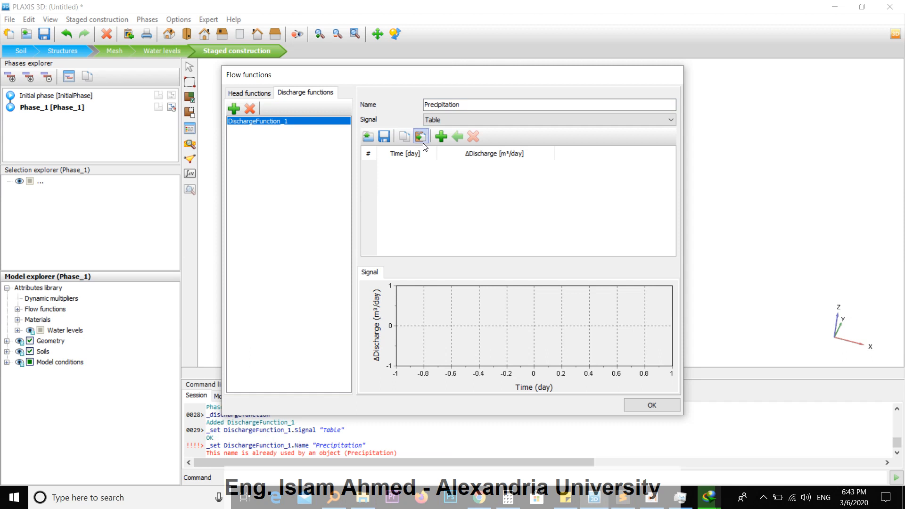
left_click(421, 137)
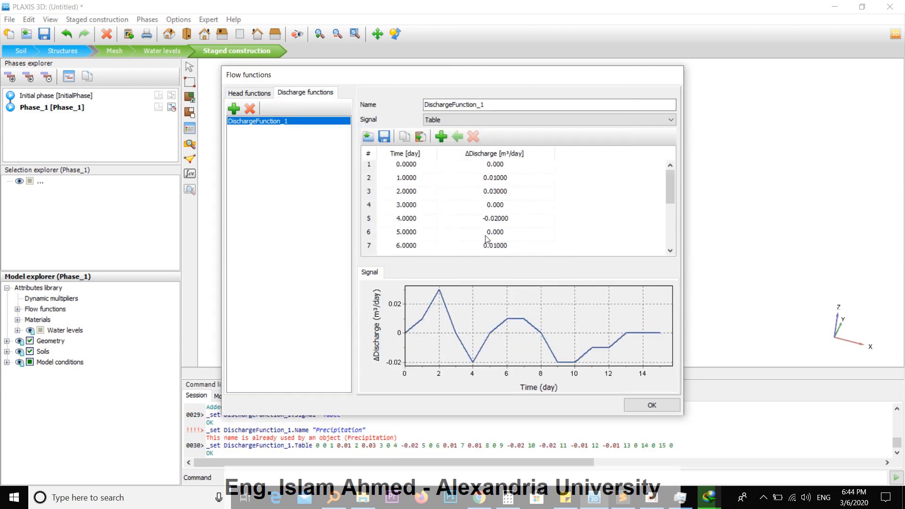
Review the 16 time–discharge rows from day 0 to day 15 in the table.
double_click(495, 220)
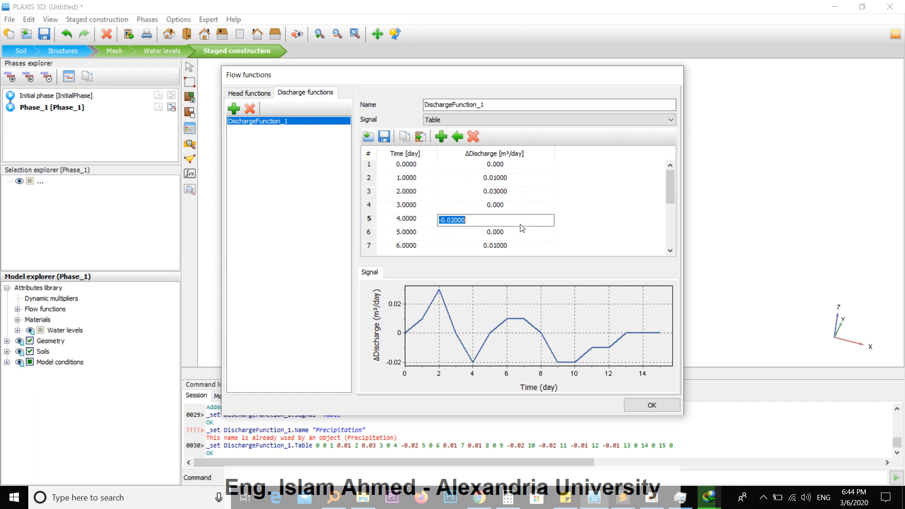
scroll("down", 3)
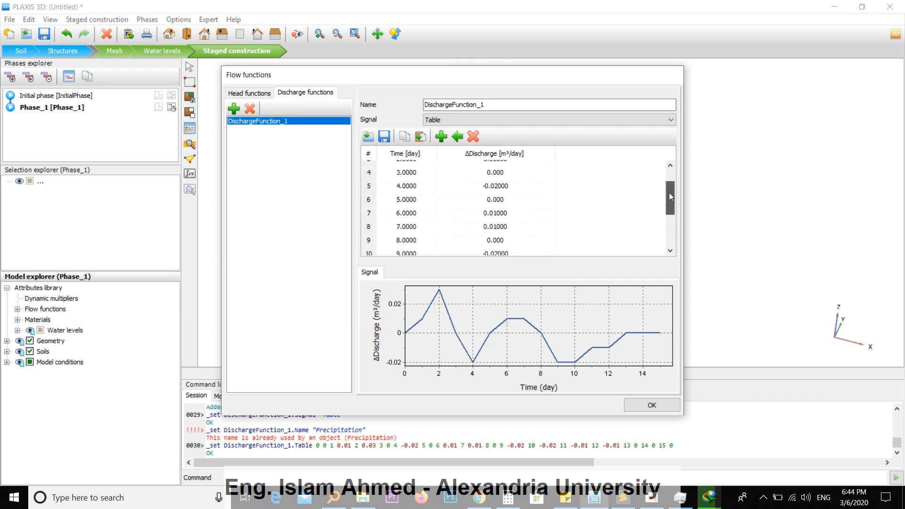
scroll("up", 3)
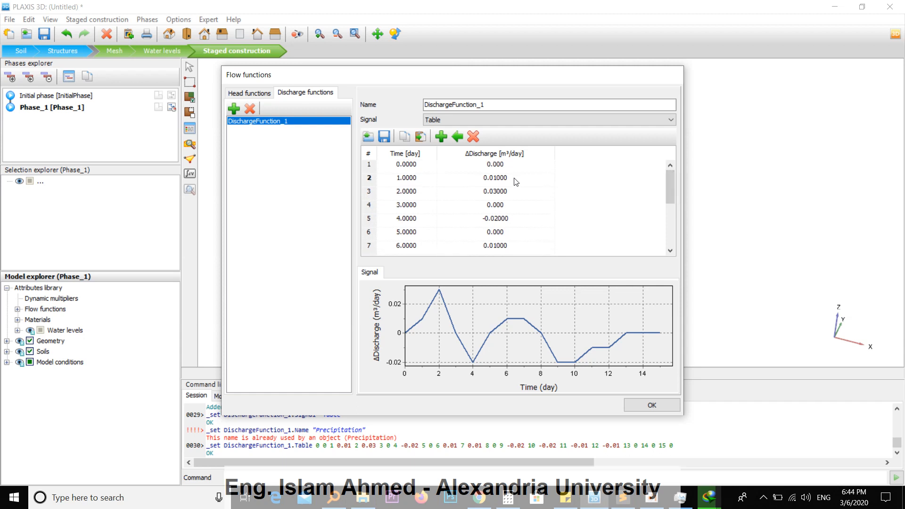
double_click(495, 218)
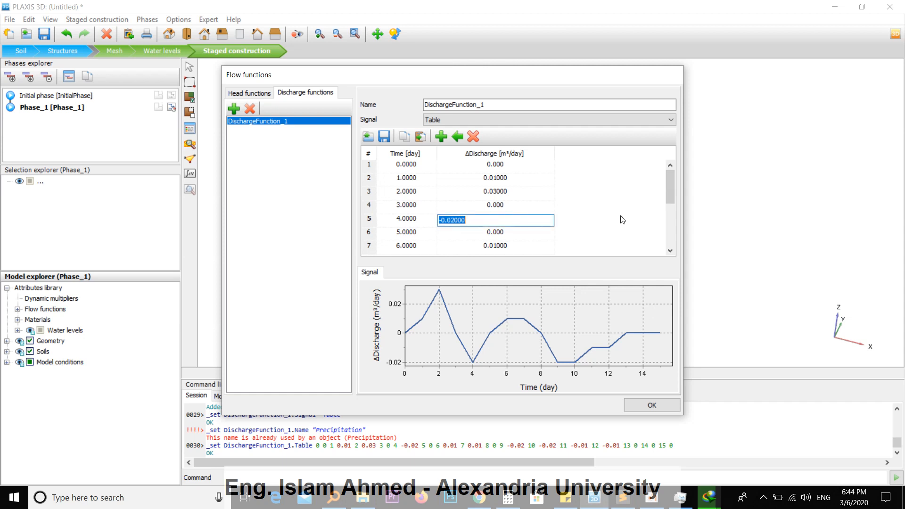
scroll("down", 3)
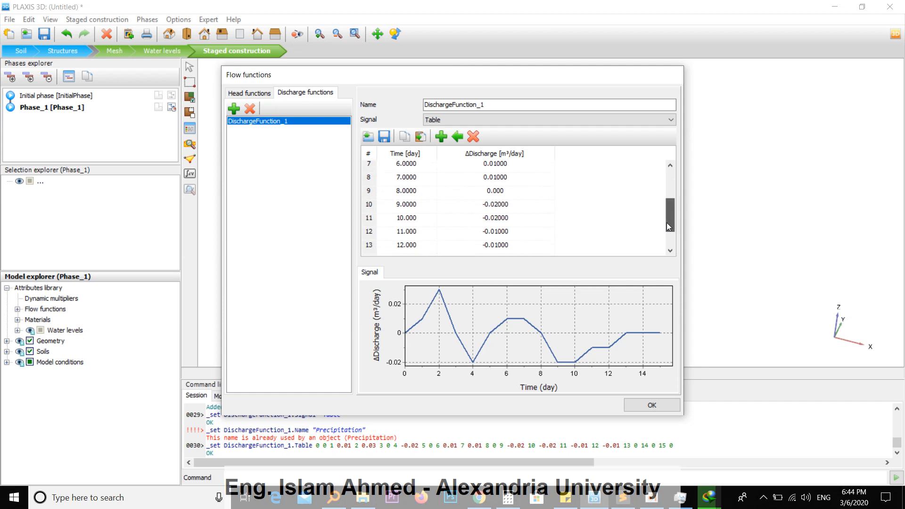
scroll("down", 3)
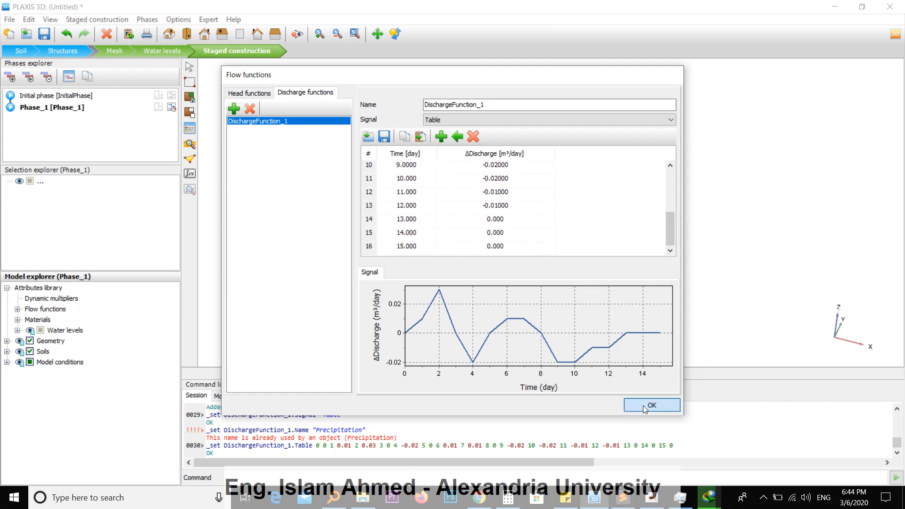
Confirm the flow functions, then enable Precipitation under Model conditions as Time dependent with DischargeFunction_1.
left_click(650, 405)
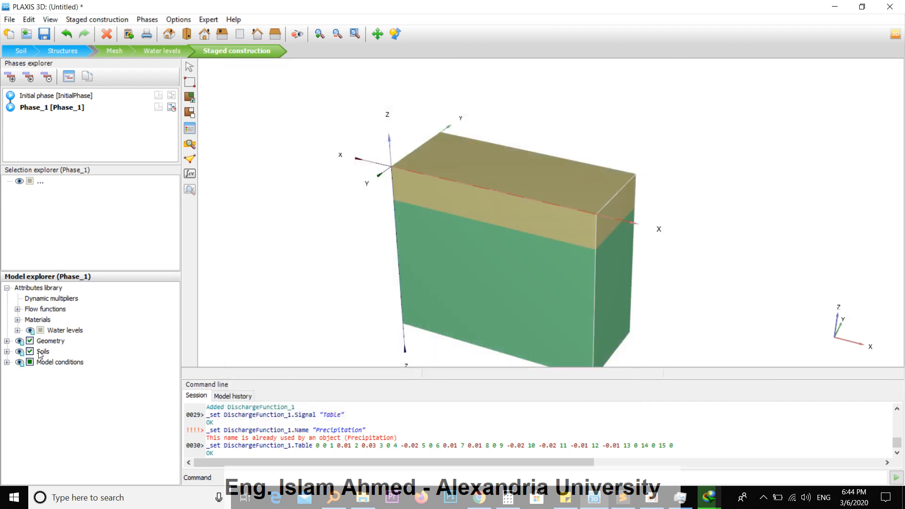
left_click(7, 362)
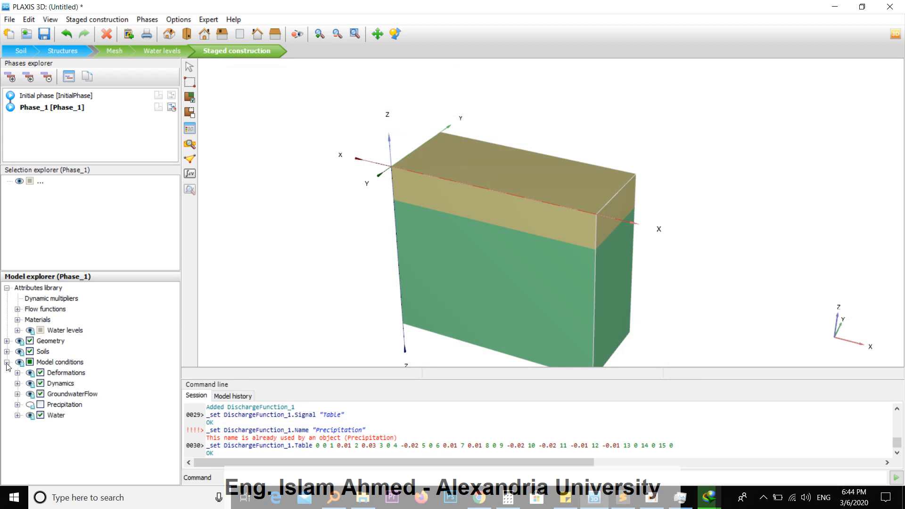
left_click(19, 405)
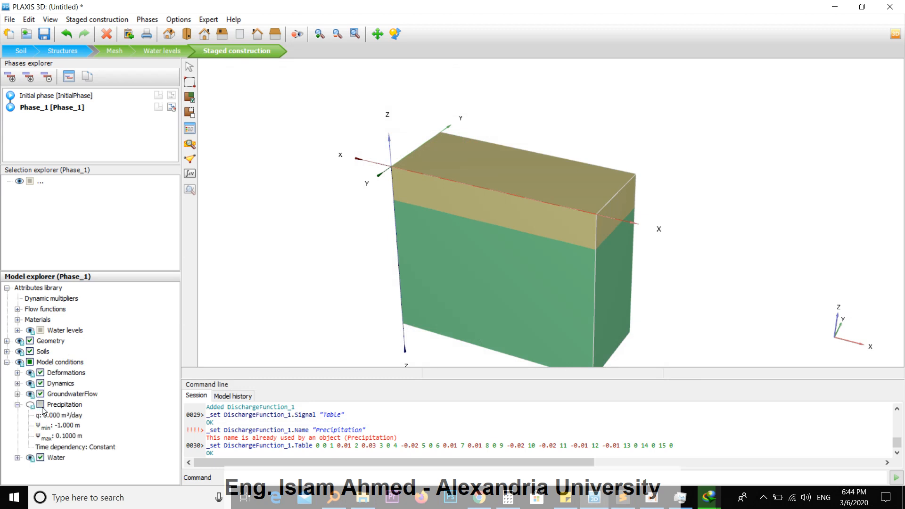
left_click(41, 404)
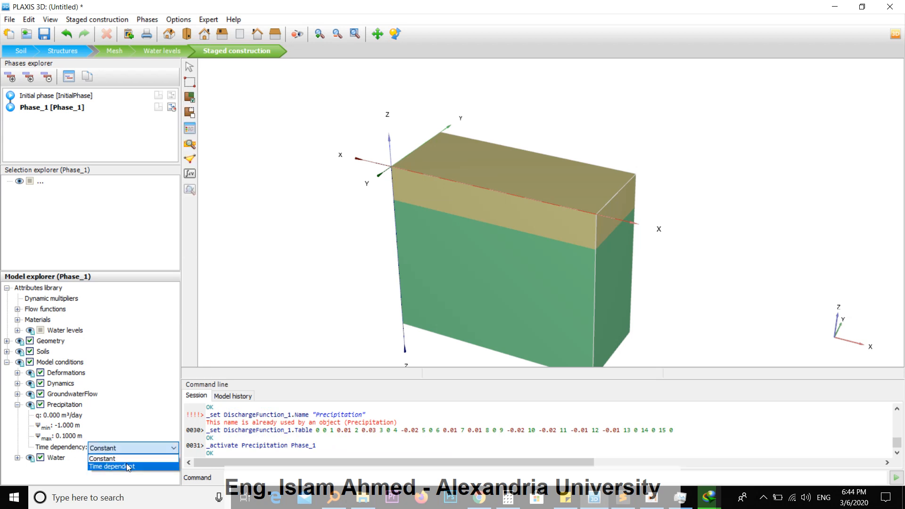
left_click(111, 465)
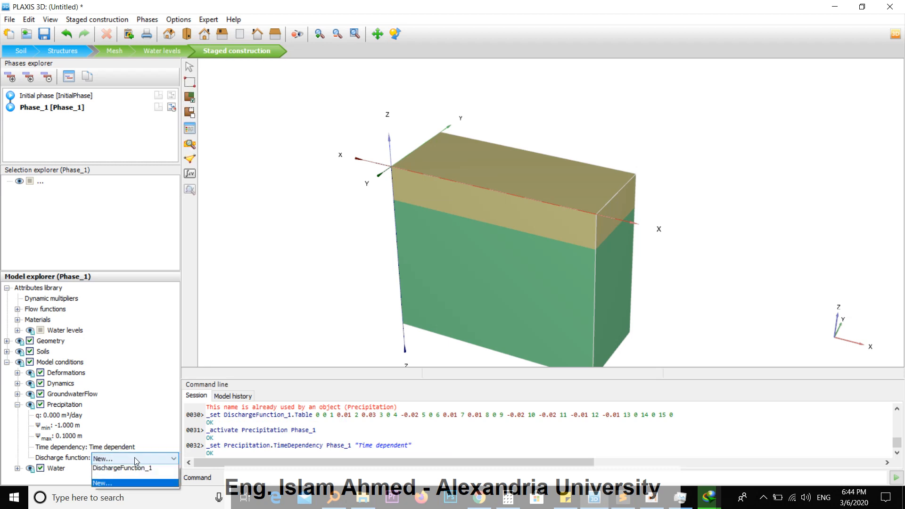
left_click(122, 468)
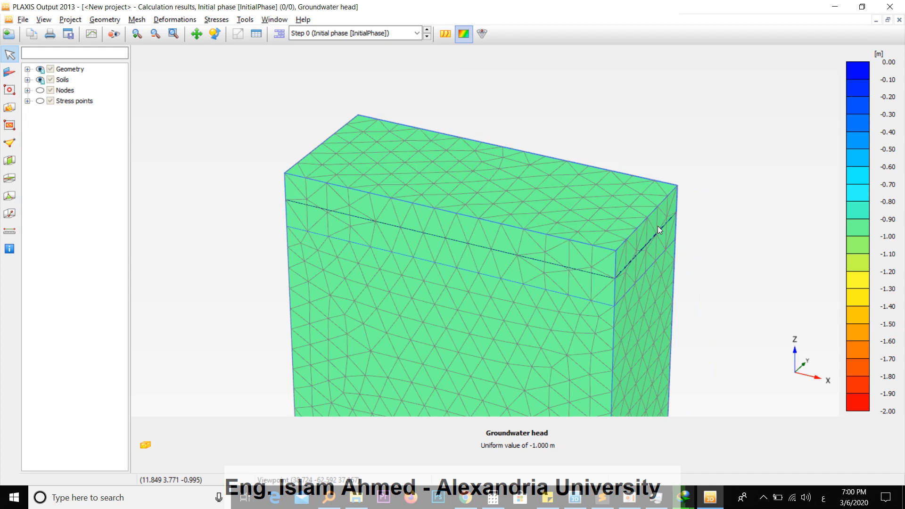
mouse_move(410, 37)
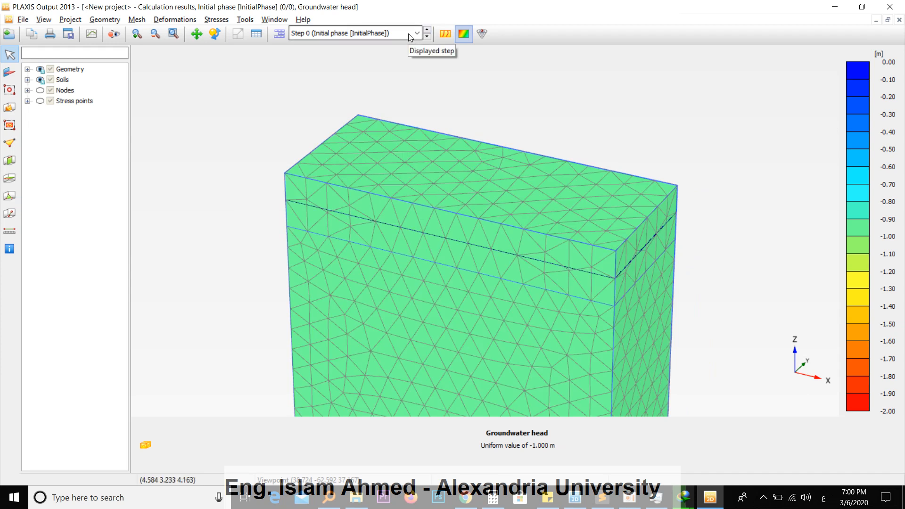
mouse_move(220, 8)
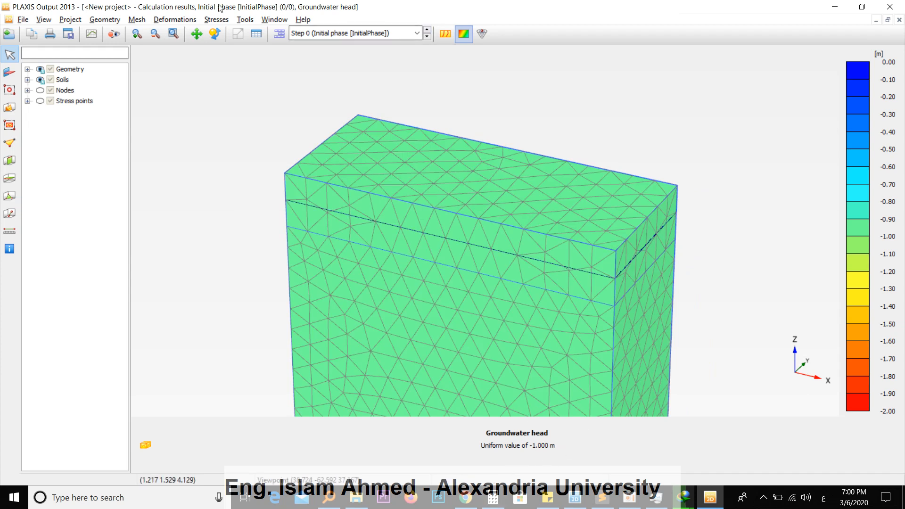
Switch from the initial-phase groundwater head plot back to the PLAXIS 3D window.
left_click(216, 19)
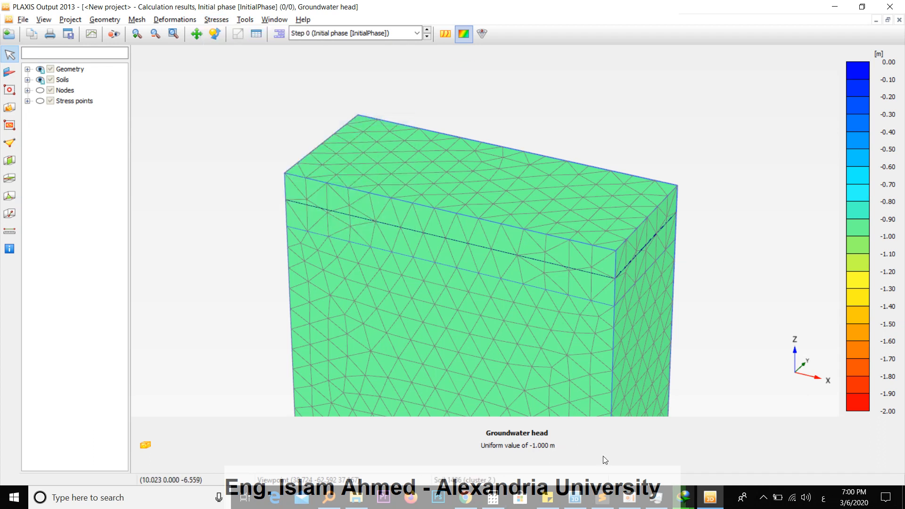
mouse_move(536, 453)
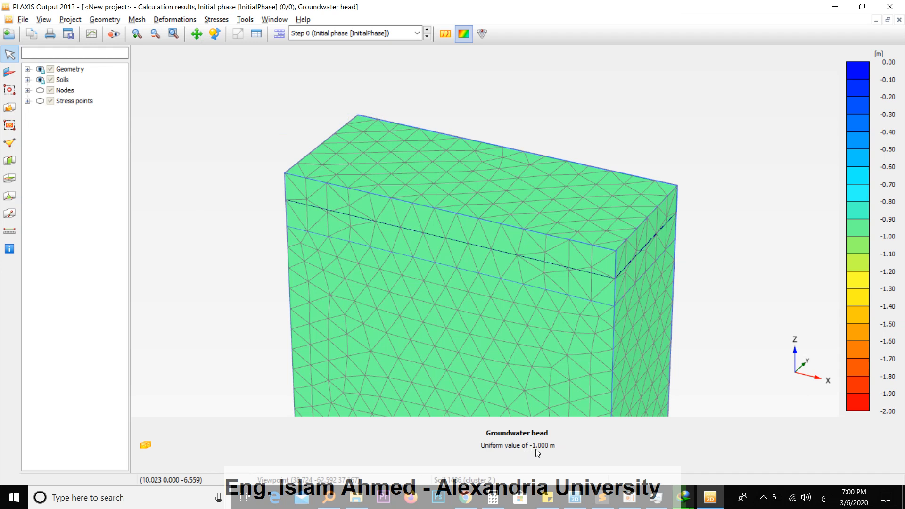
mouse_move(315, 229)
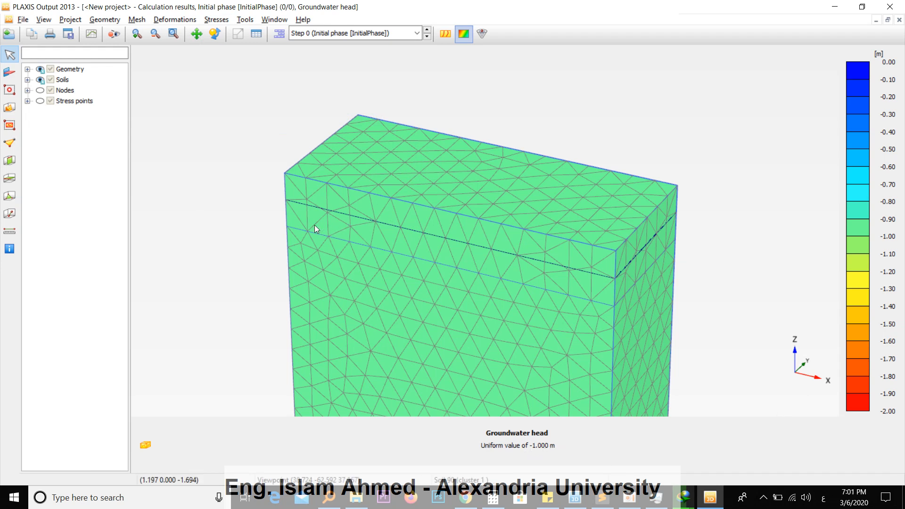
mouse_move(590, 277)
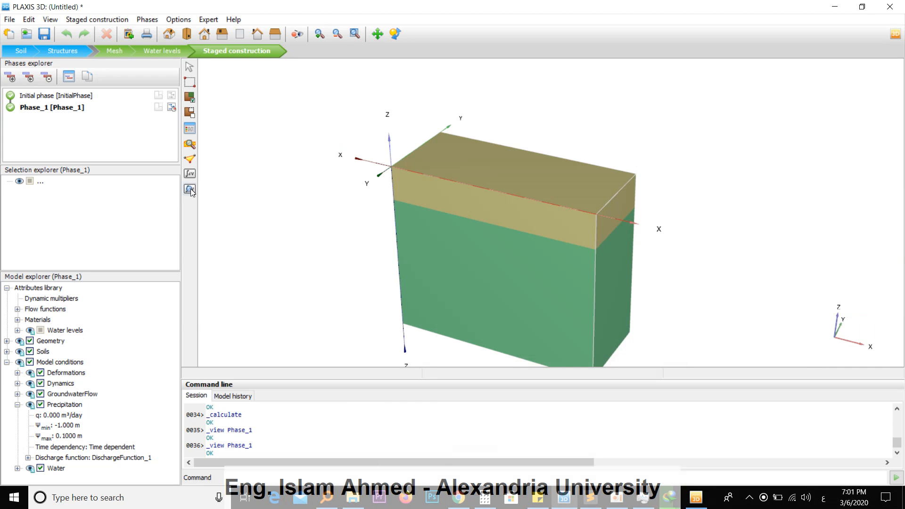
View the calculated Phase_1 results, showing groundwater head at step 101 in PLAXIS Output.
left_click(189, 188)
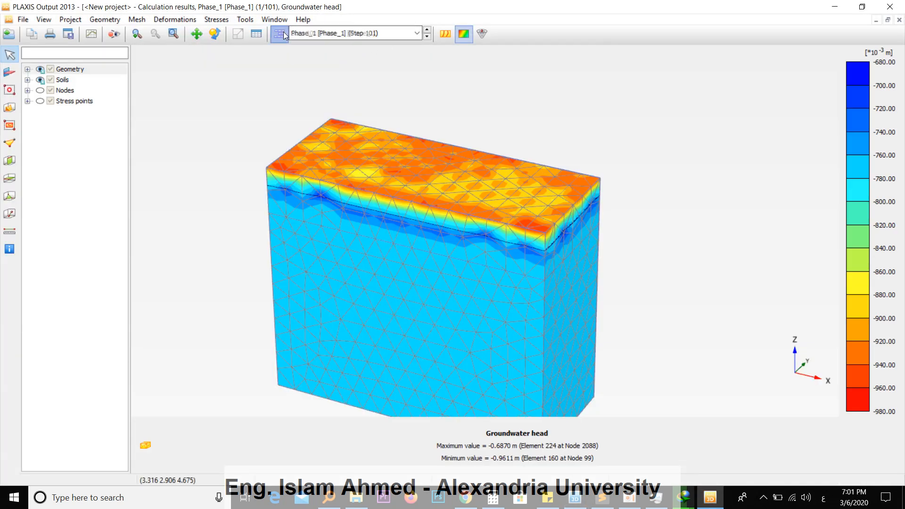
Compare Initial phase and Phase_1 groundwater head via the Displayed step list, then switch to browsing by steps.
left_click(417, 33)
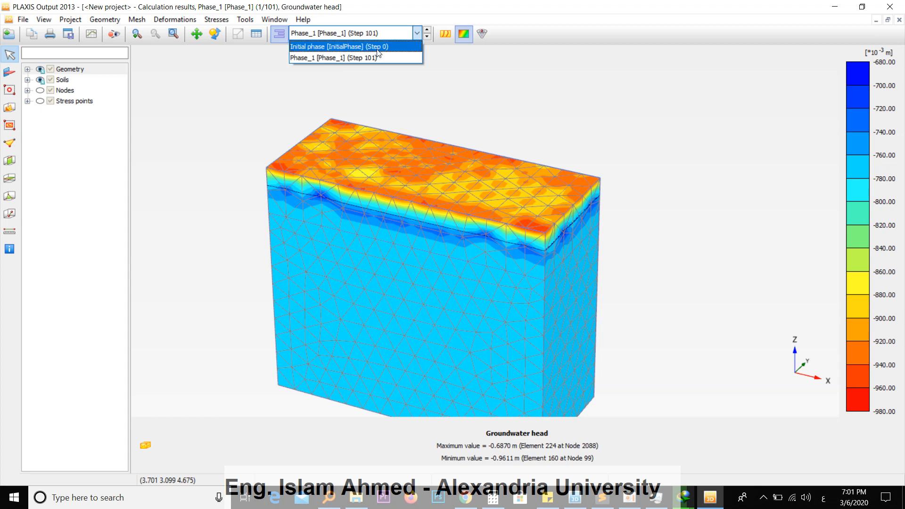
left_click(331, 46)
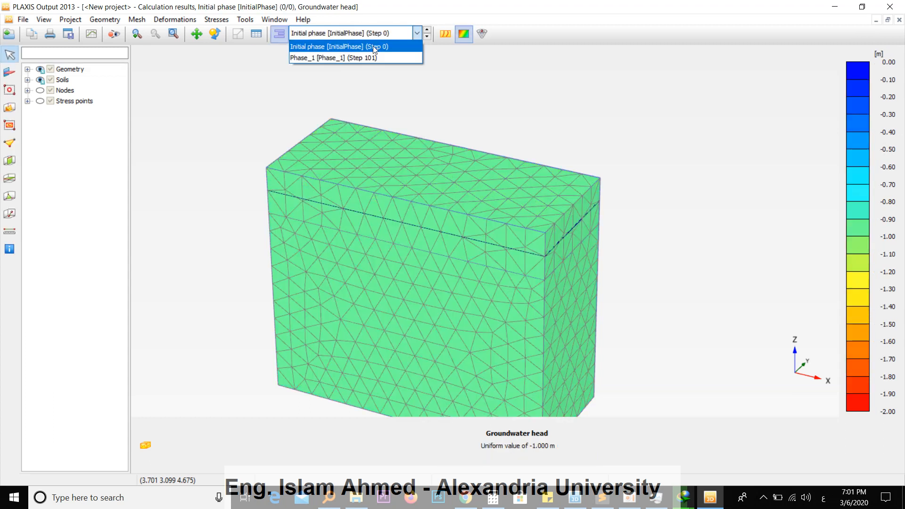
left_click(334, 58)
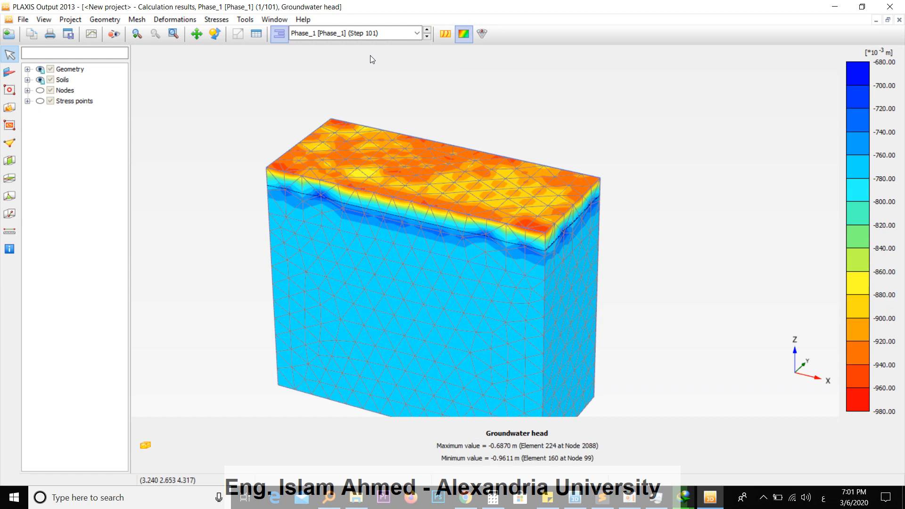
mouse_move(279, 41)
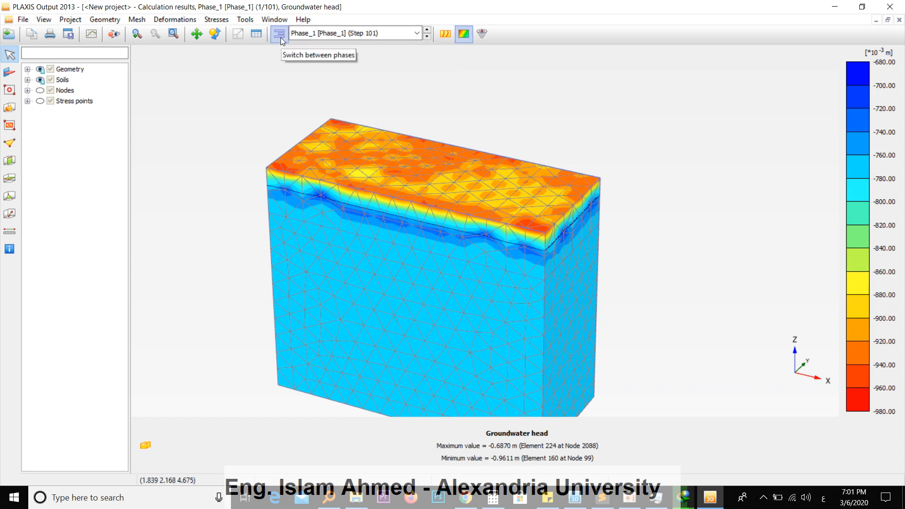
left_click(279, 33)
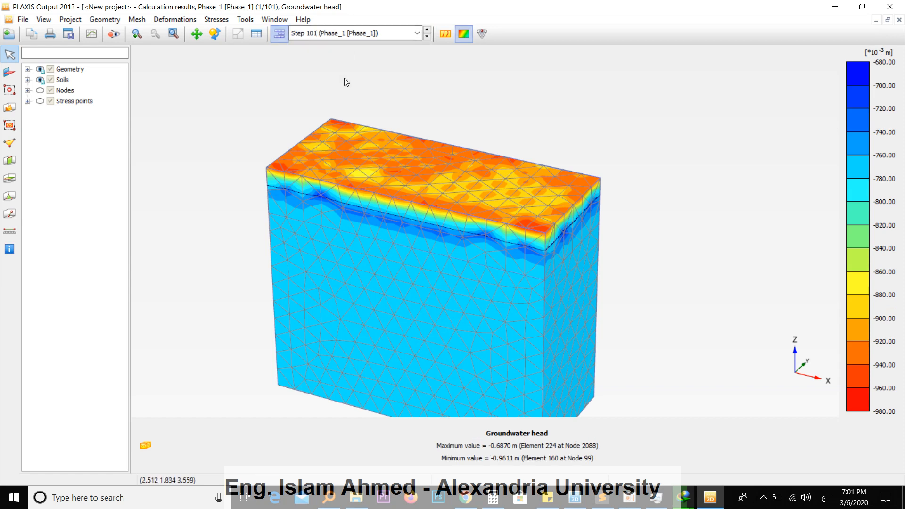
Show the Phase_1 groundwater head at Step 7 from the step list.
left_click(416, 33)
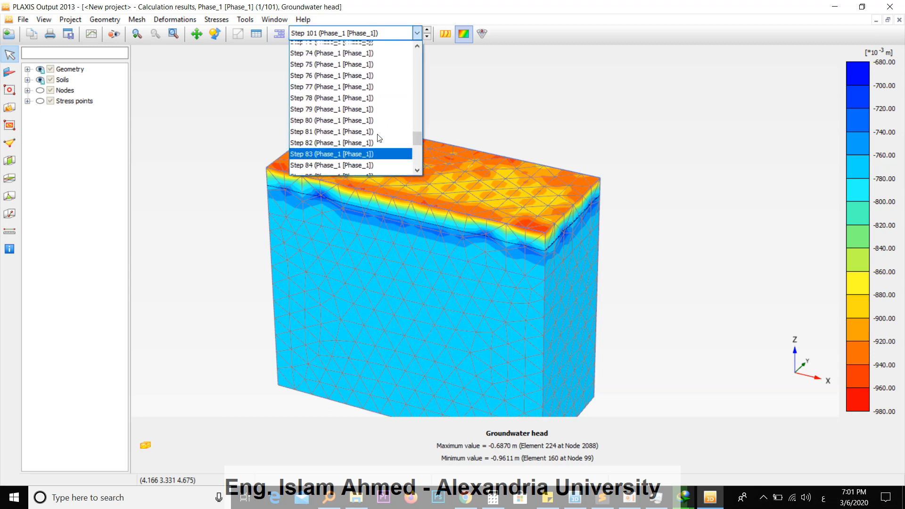
scroll("up", 3)
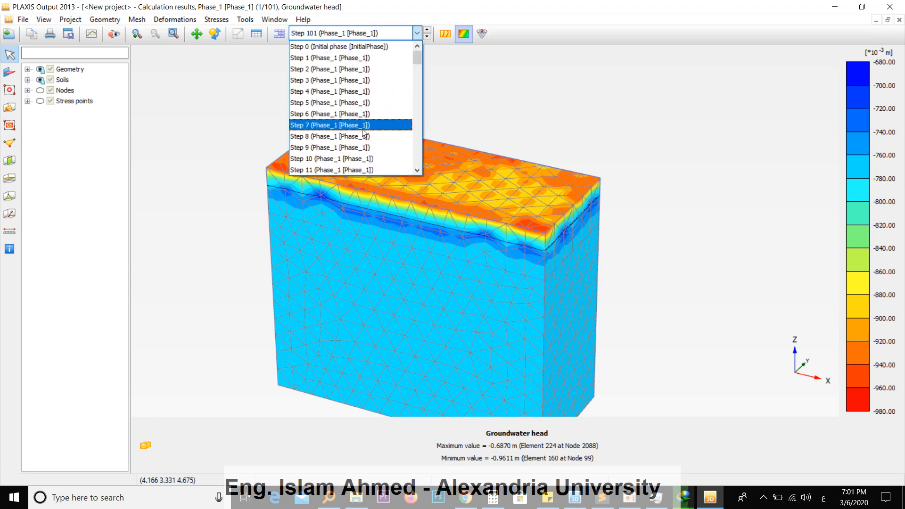
left_click(329, 125)
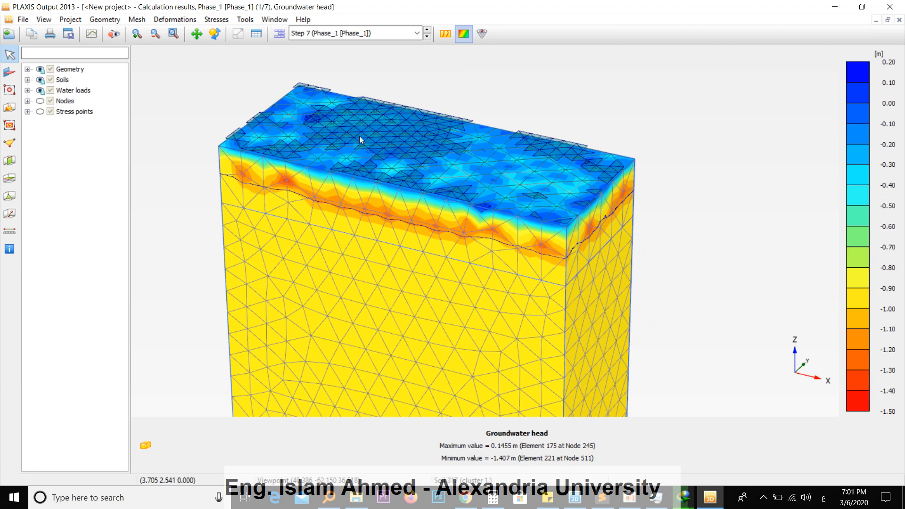
mouse_move(374, 144)
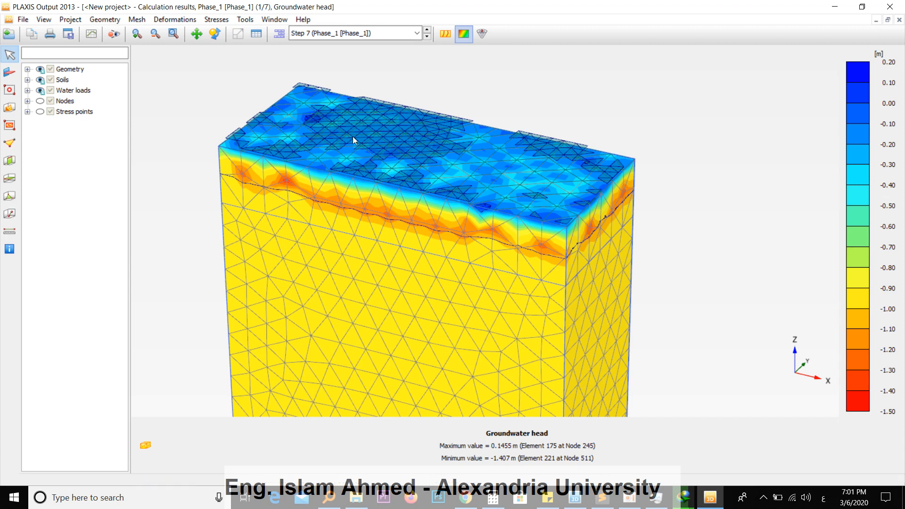
Scroll the step list down to confirm Phase_1 results reach Step 101.
left_click(416, 33)
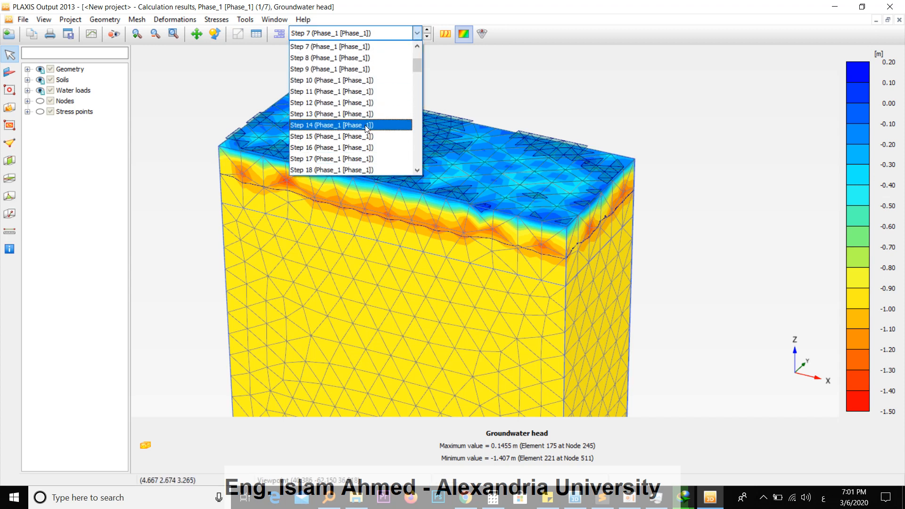
scroll("down", 3)
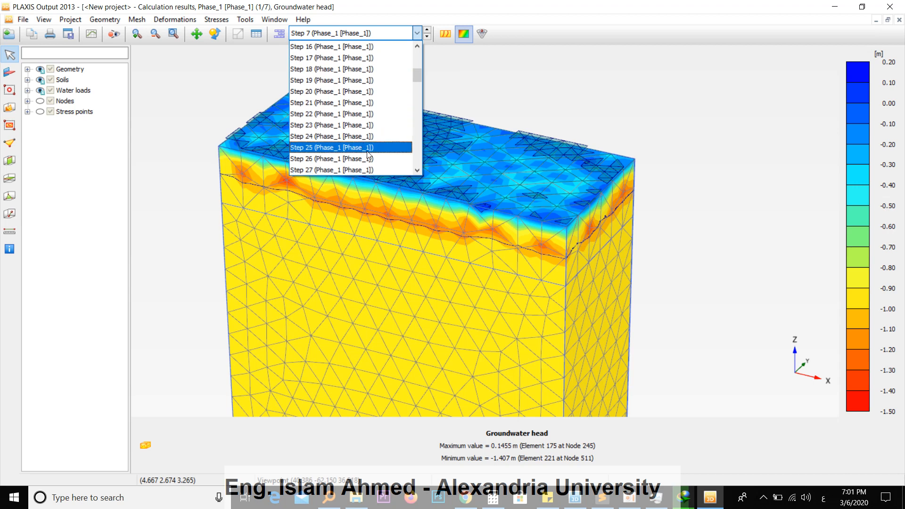
scroll("down", 3)
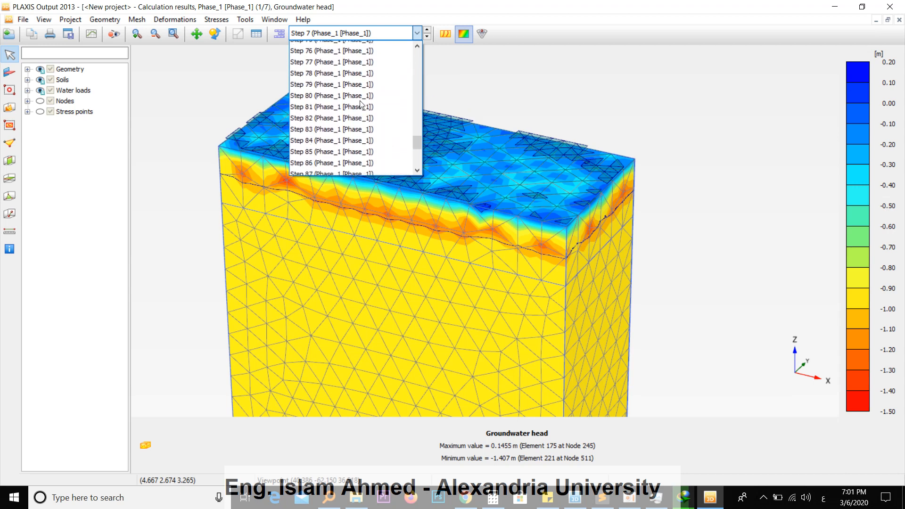
scroll("down", 3)
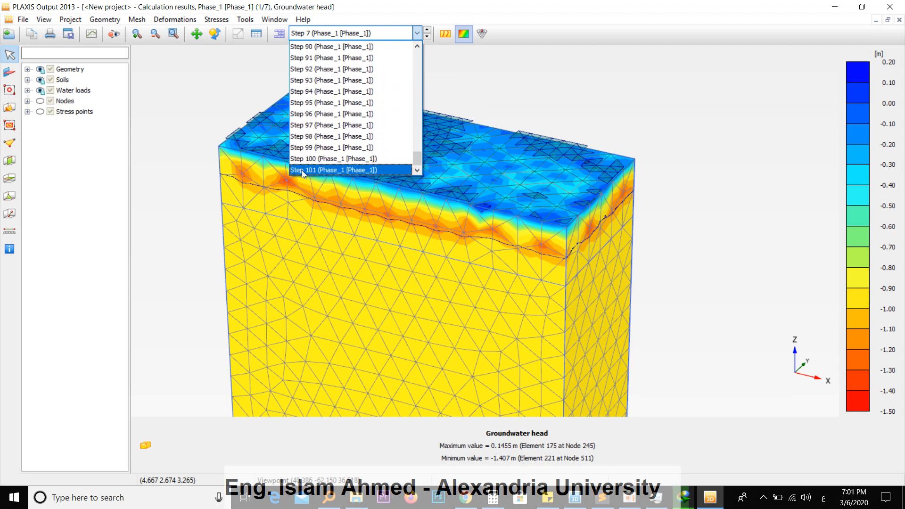
mouse_move(508, 297)
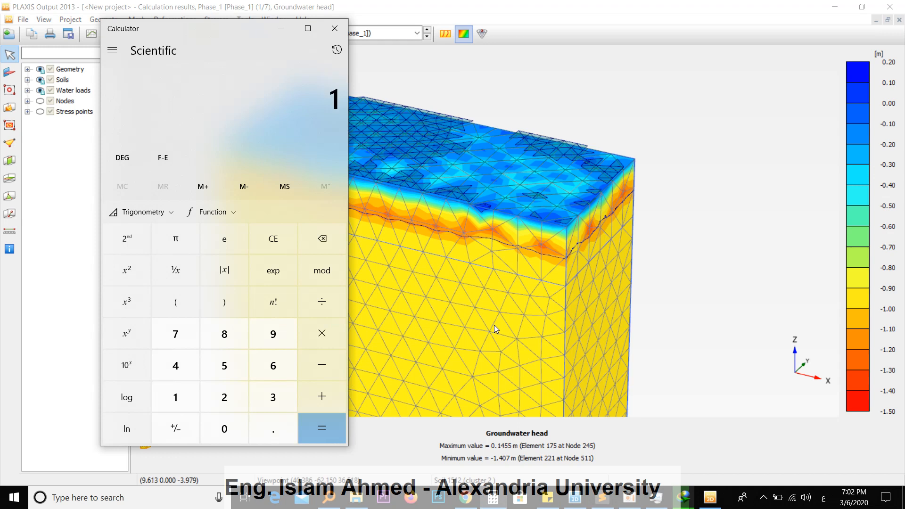
Work out 15 ÷ 100 = 0.15 in Calculator and reopen the Phase_1 step list.
left_click(271, 238)
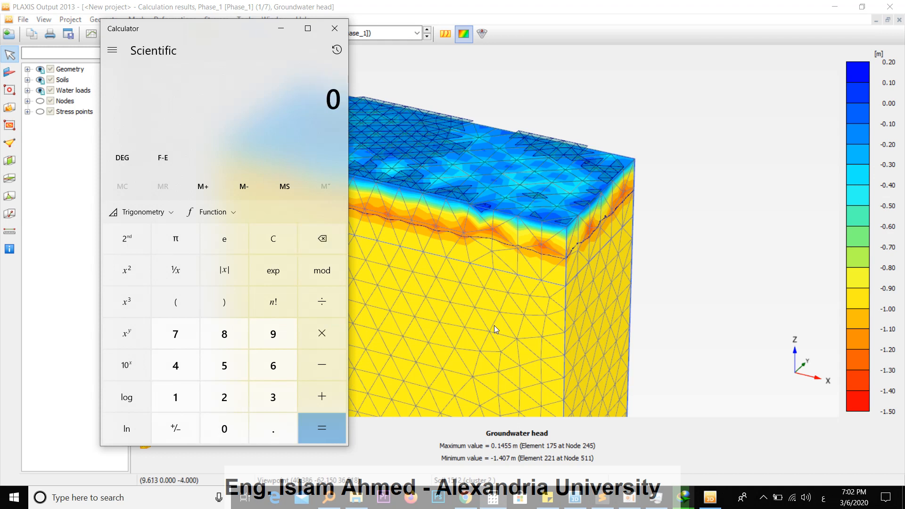
left_click(322, 428)
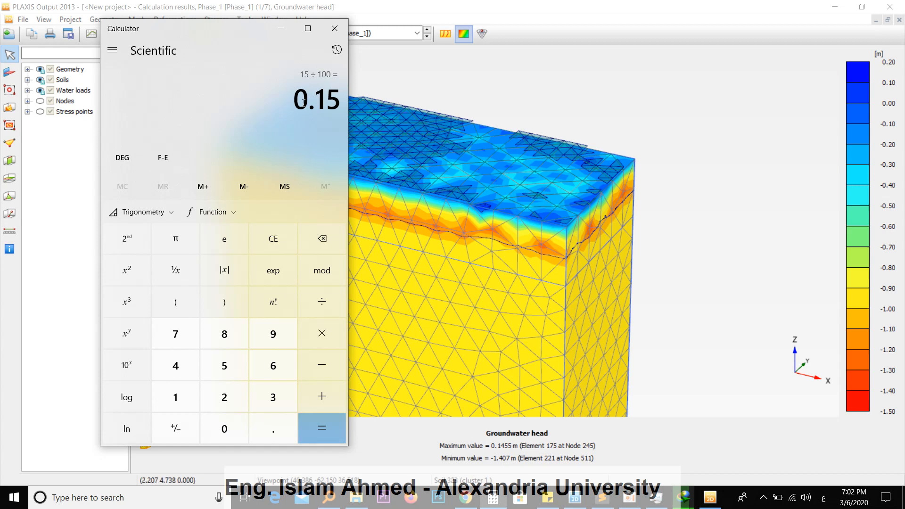
left_click(416, 33)
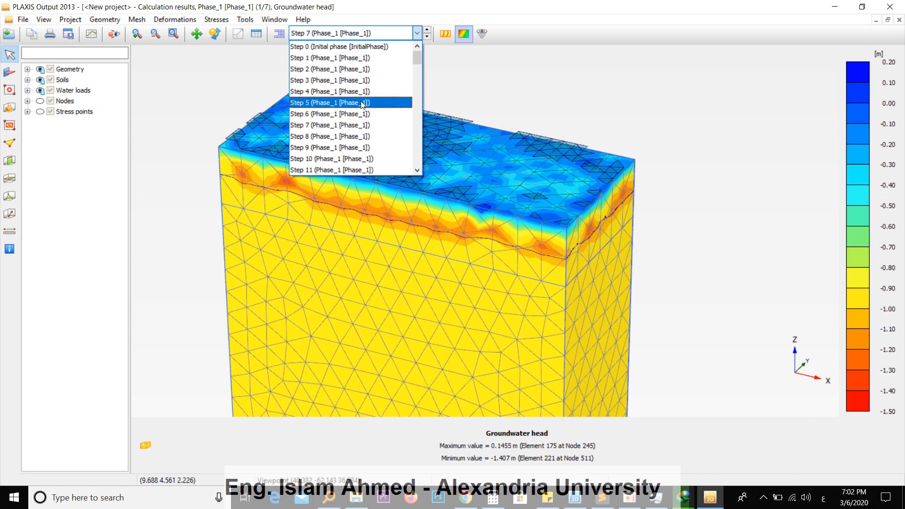
Show the groundwater head for an early Phase_1 step.
left_click(330, 92)
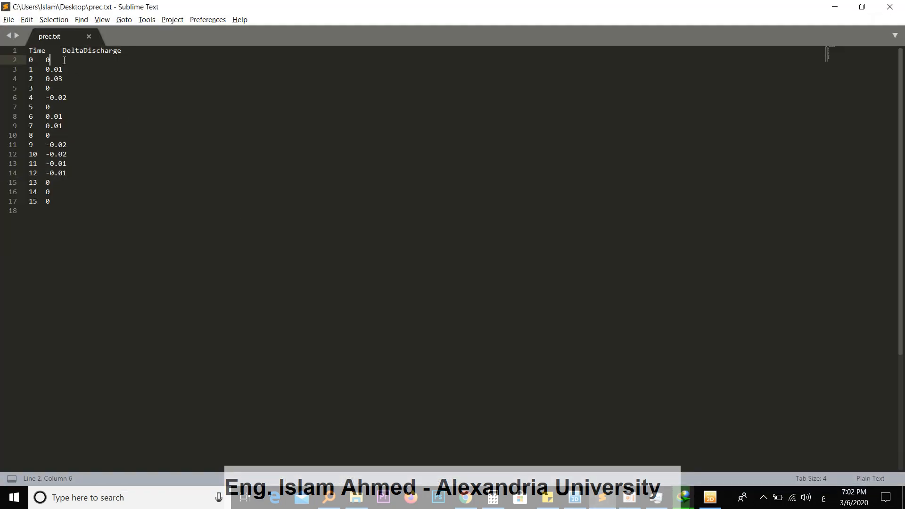
Check the DeltaDischarge values at times 1 and 3 in prec.txt, then return to the Step 4 results.
left_click(64, 69)
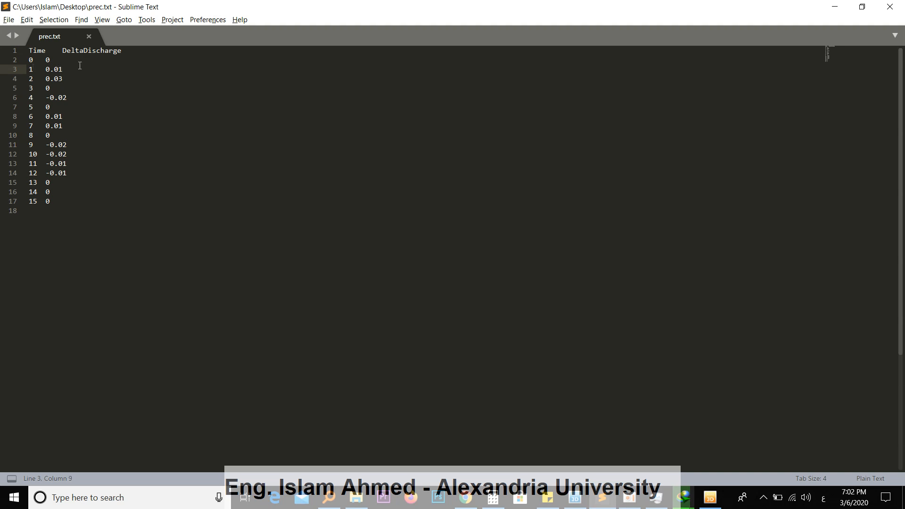
left_click(63, 78)
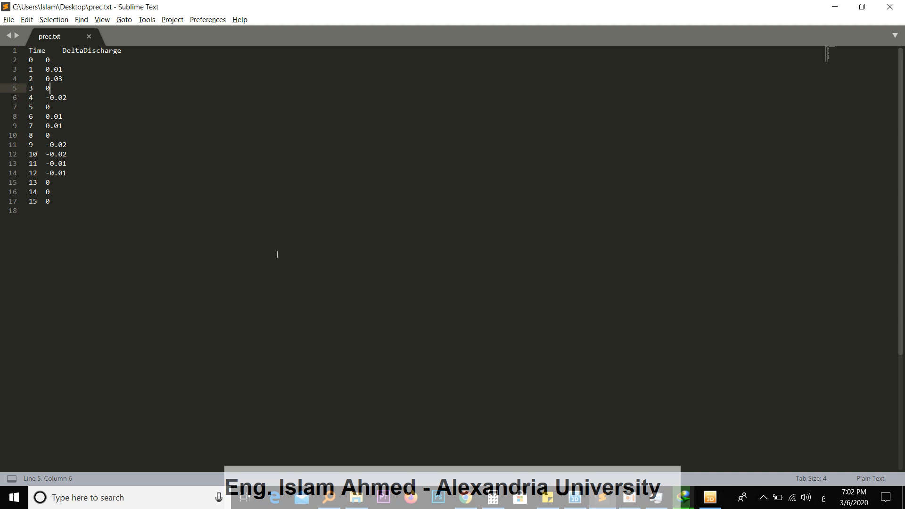
left_click(708, 497)
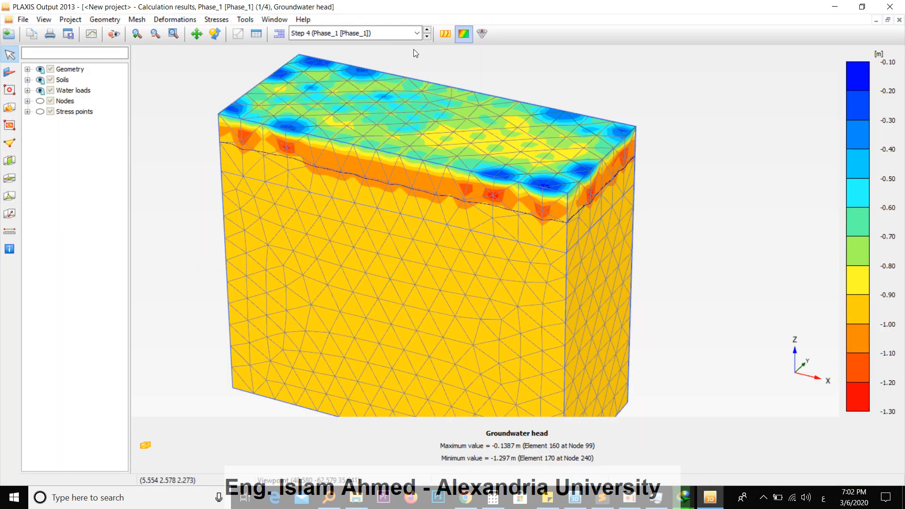
Advance the groundwater head results through Steps 5, 7 and 10 to Step 22.
left_click(426, 30)
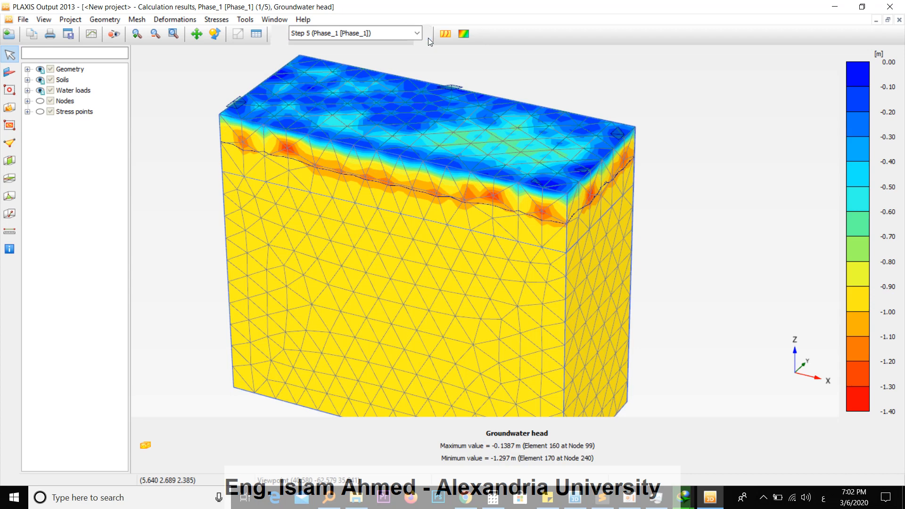
left_click(427, 31)
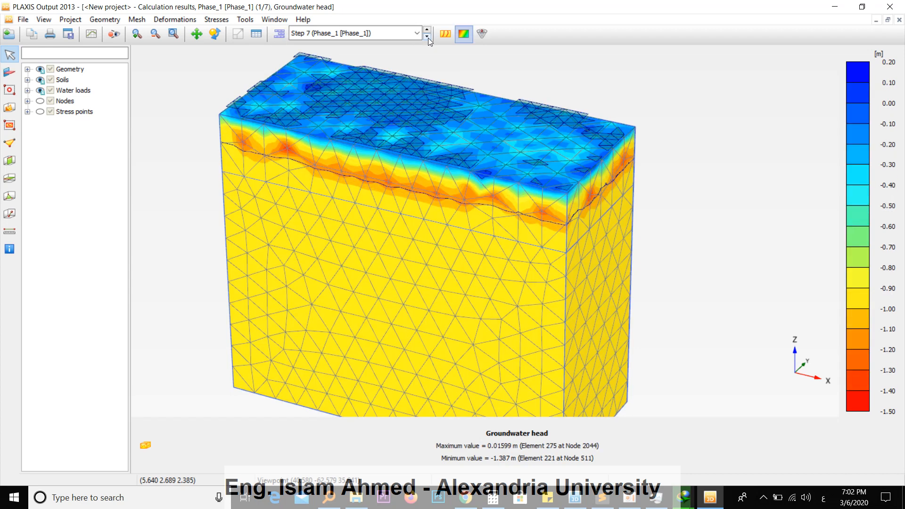
left_click(425, 30)
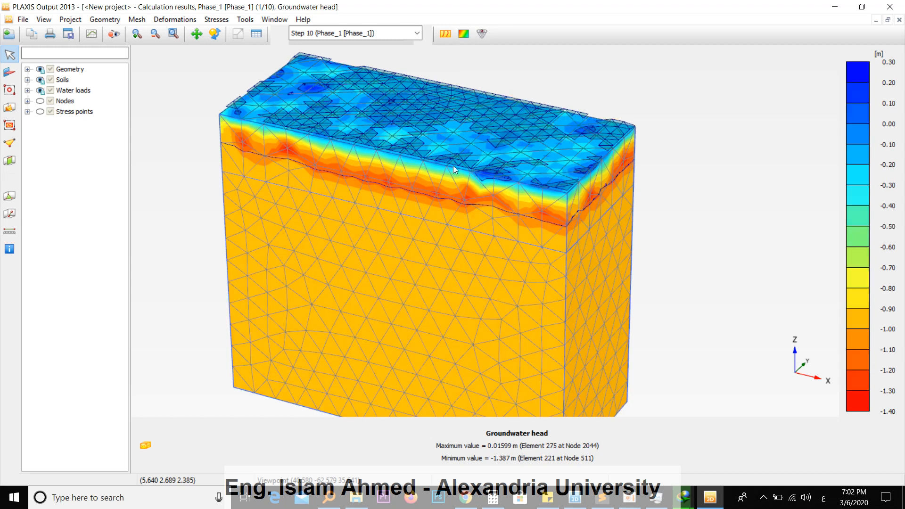
left_click(426, 29)
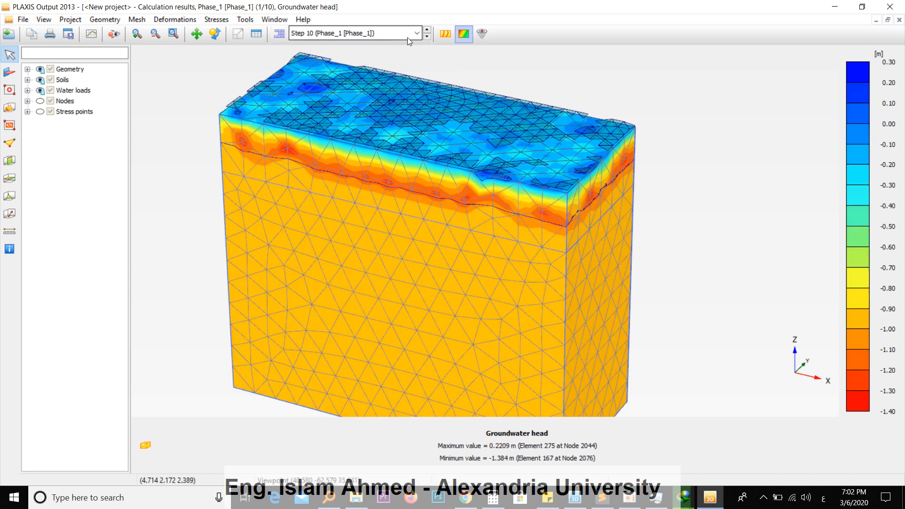
left_click(426, 29)
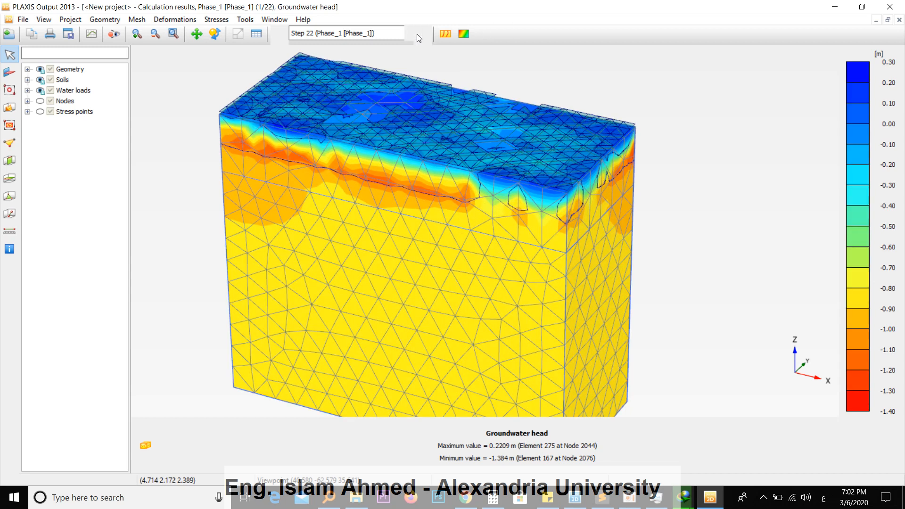
Select Step 72 from the Phase_1 step list, showing head from 0.1463 to -0.8207 m.
left_click(417, 32)
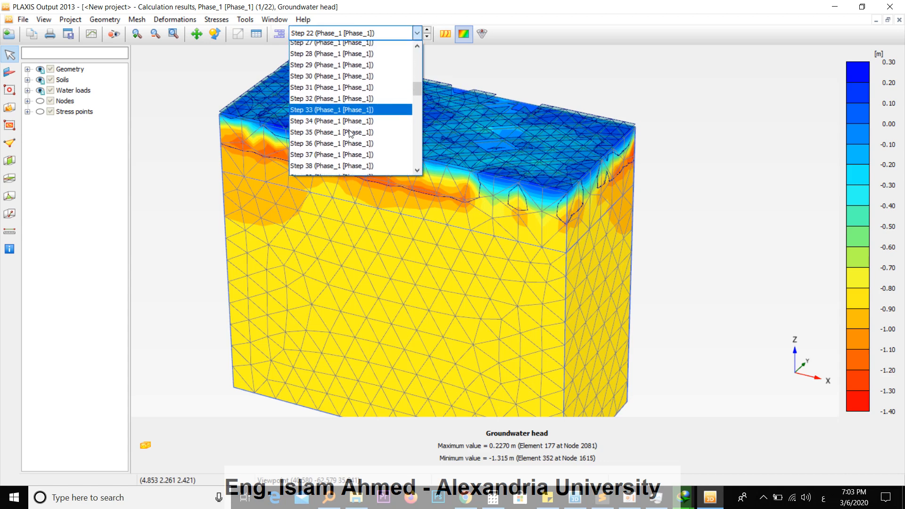
scroll("down", 3)
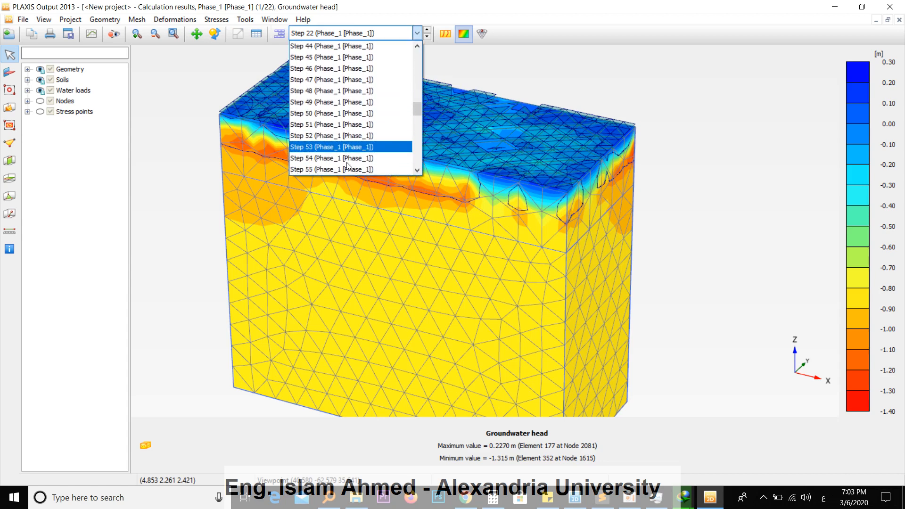
scroll("down", 3)
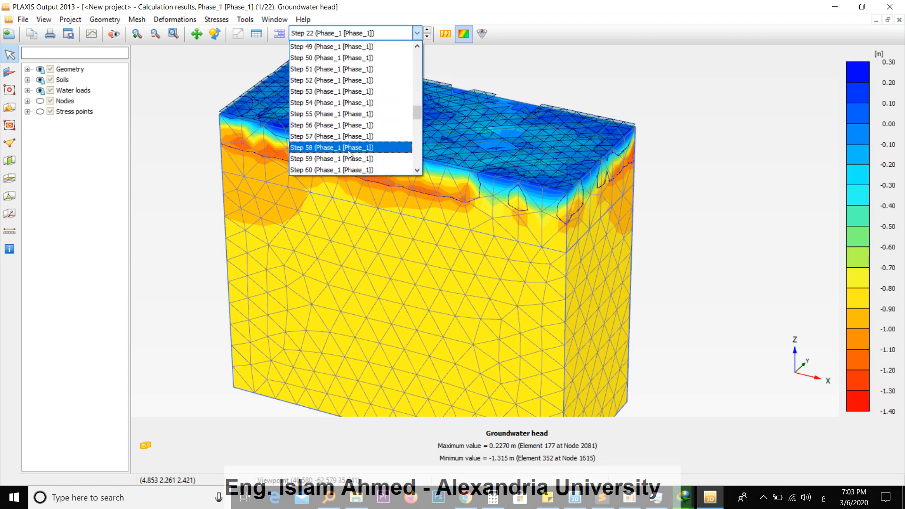
left_click(331, 148)
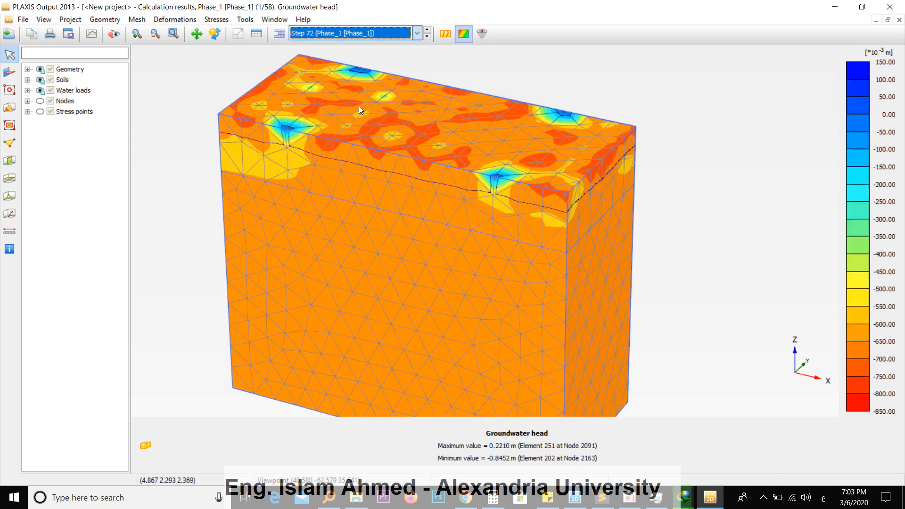
left_click(426, 29)
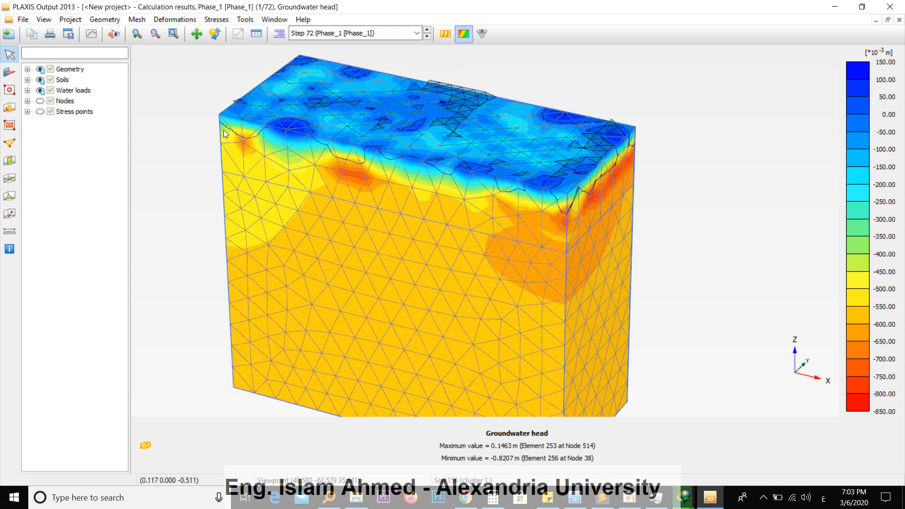
mouse_move(364, 164)
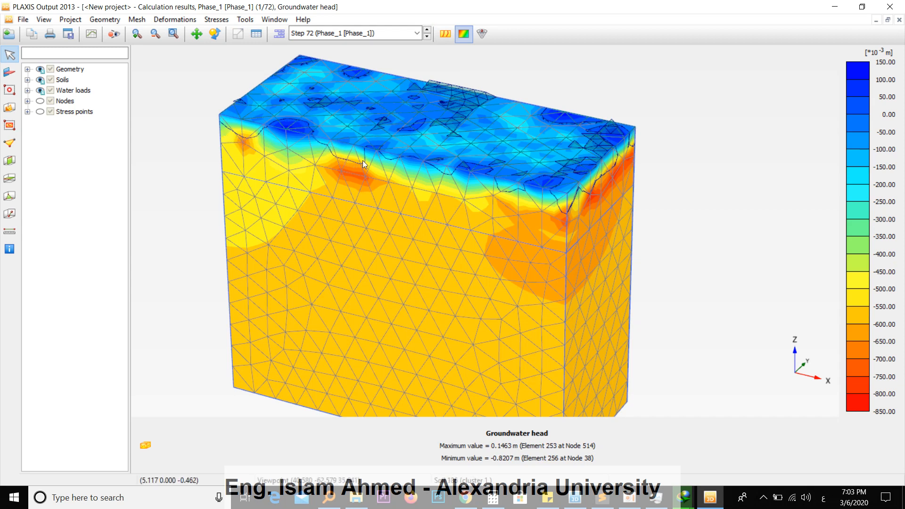
mouse_move(577, 206)
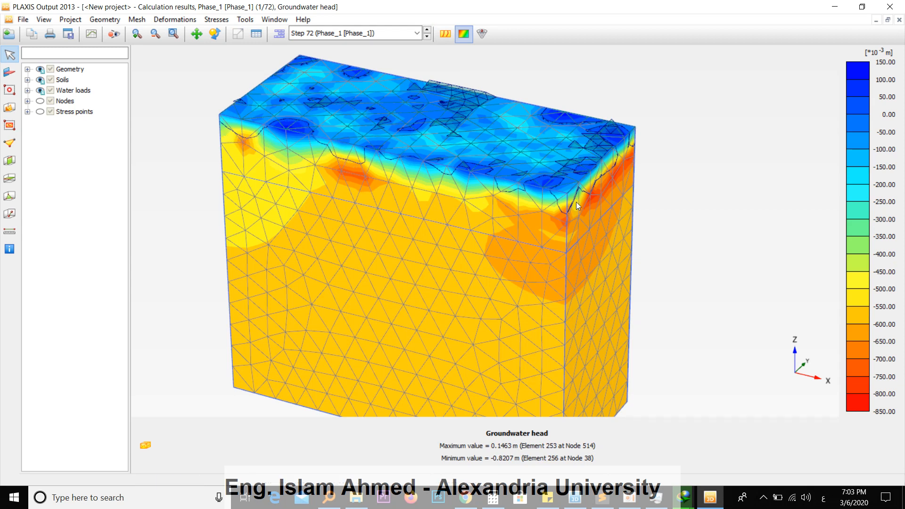
Show the groundwater head plot for the final Phase_1 step, Step 101.
left_click(417, 33)
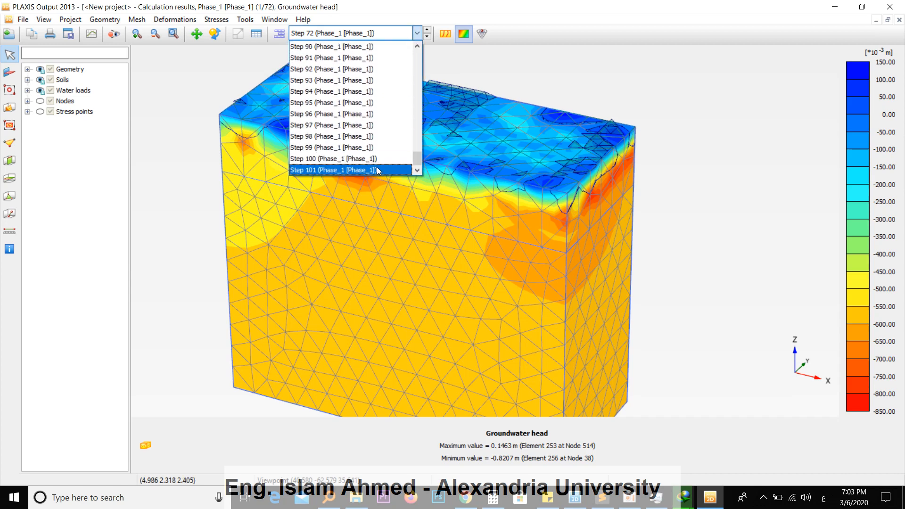
left_click(332, 170)
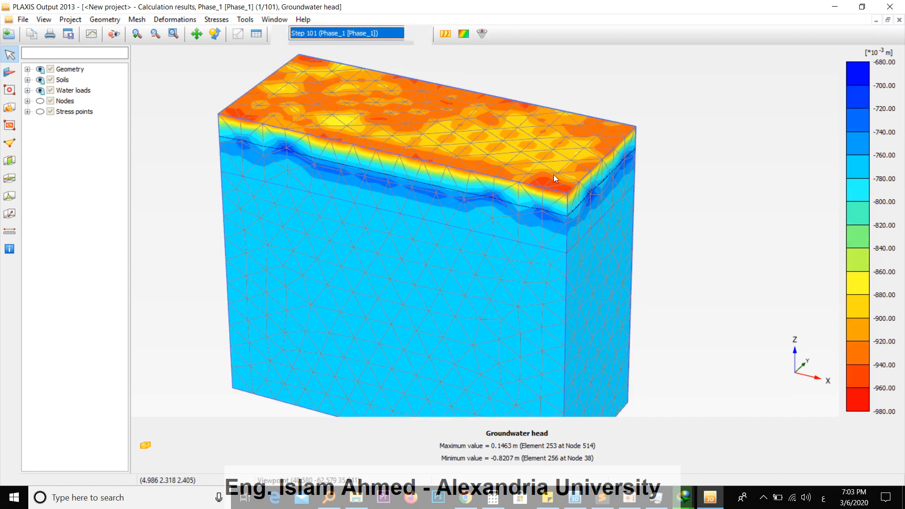